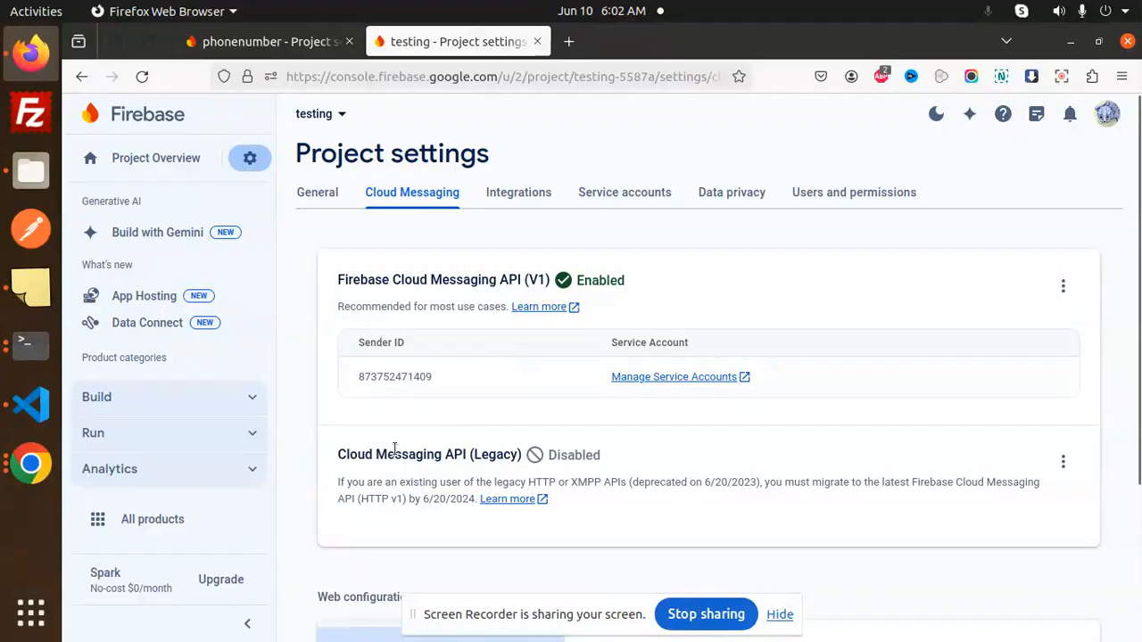
- Search Google in a new tab for 'Migrate from legacy FCM APIs to HTTP v1'
double_click(407, 455)
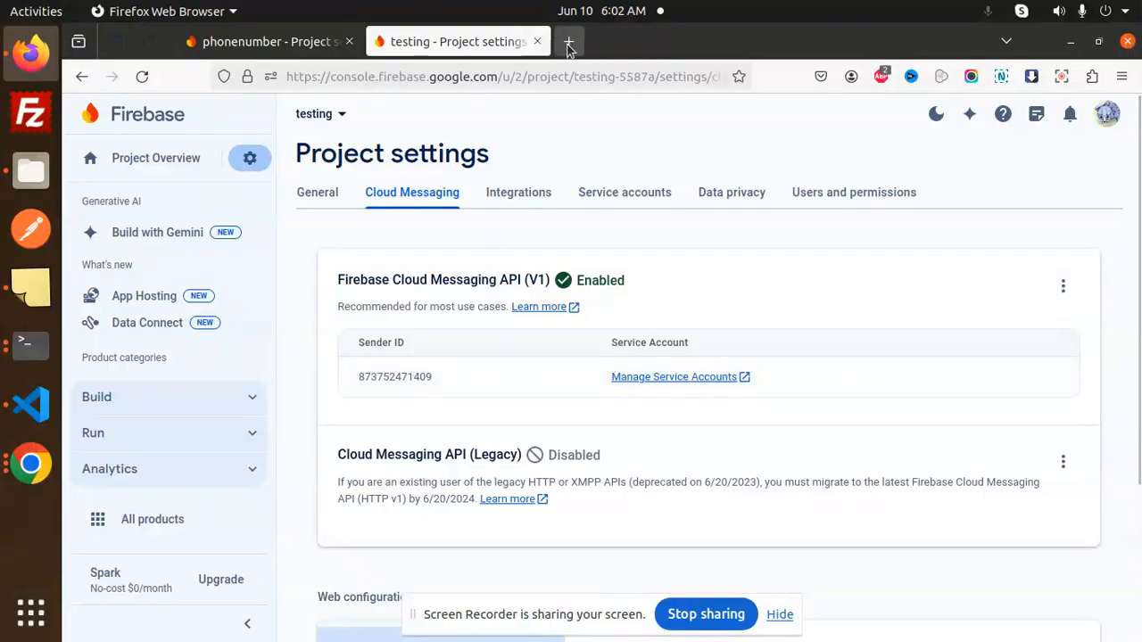
click(568, 41)
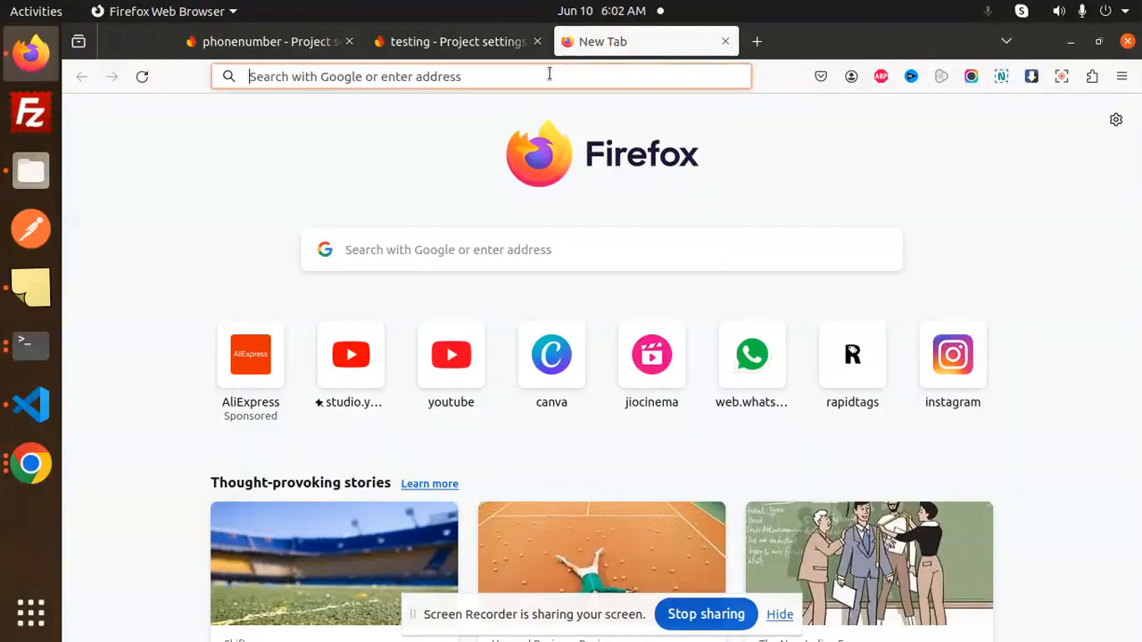
text(http)
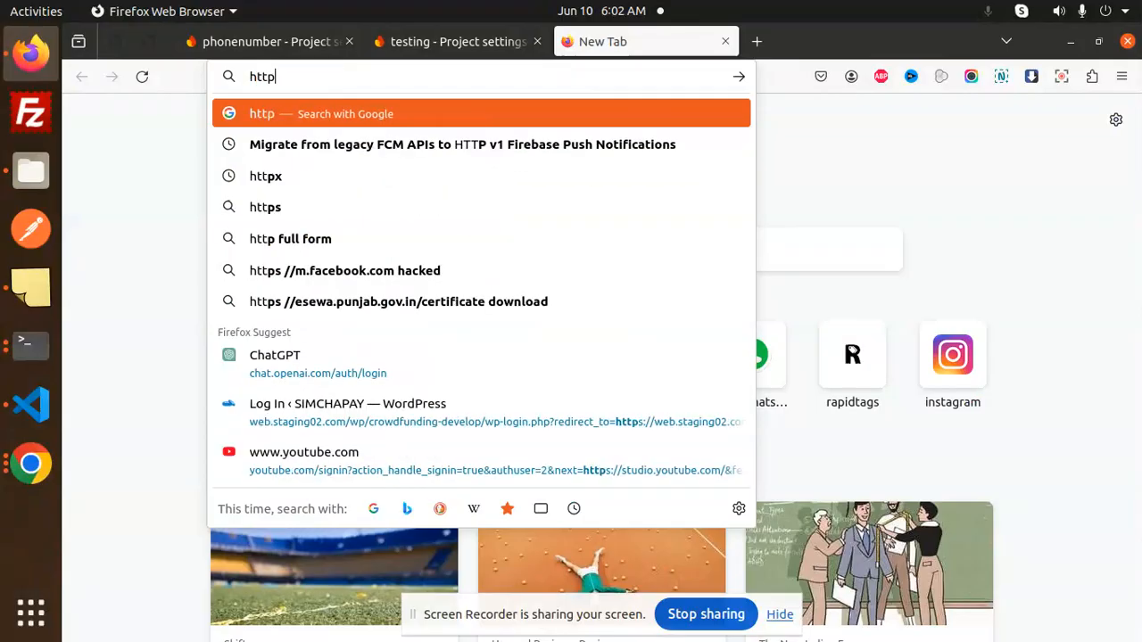
text(firebase leg)
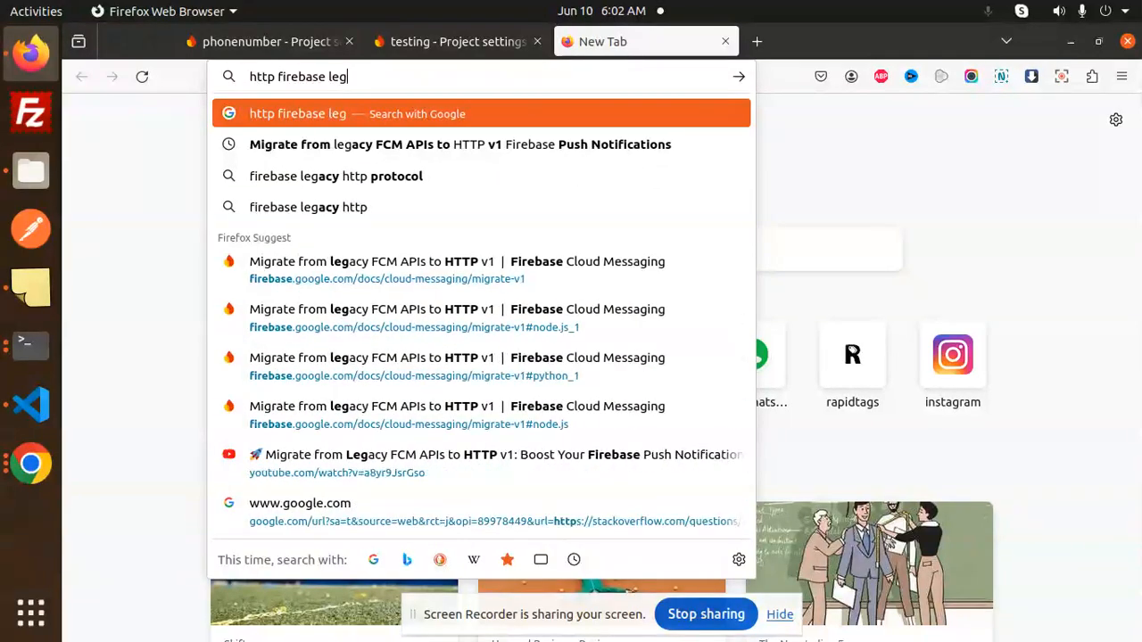
click(460, 143)
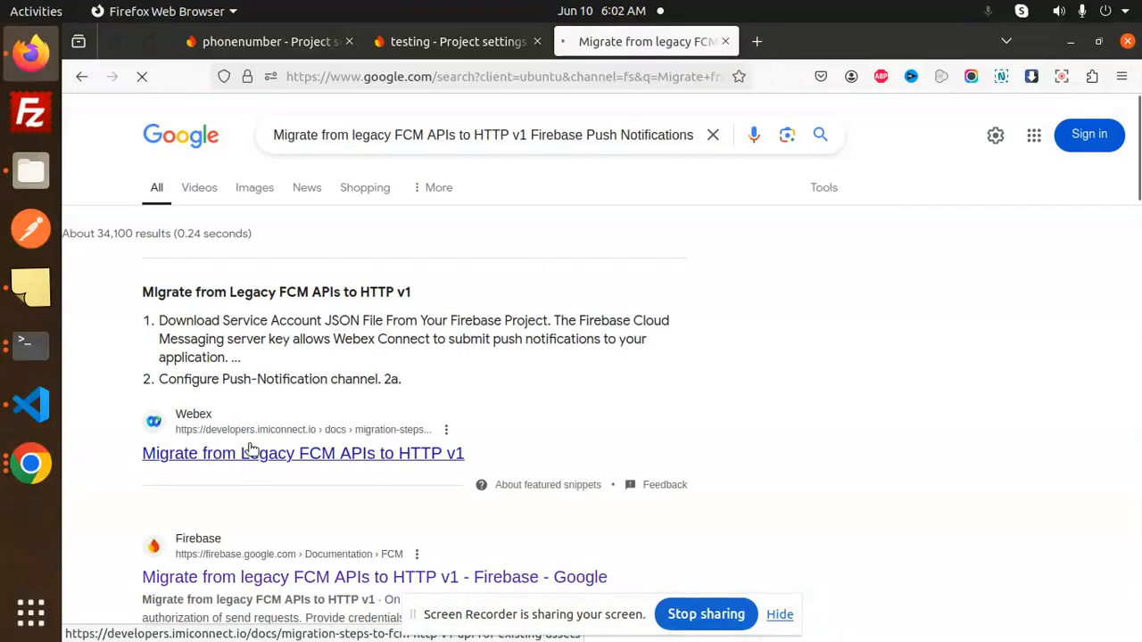
- Open the firebase.google.com migration guide and scroll to its endpoint and authorization sections
click(304, 453)
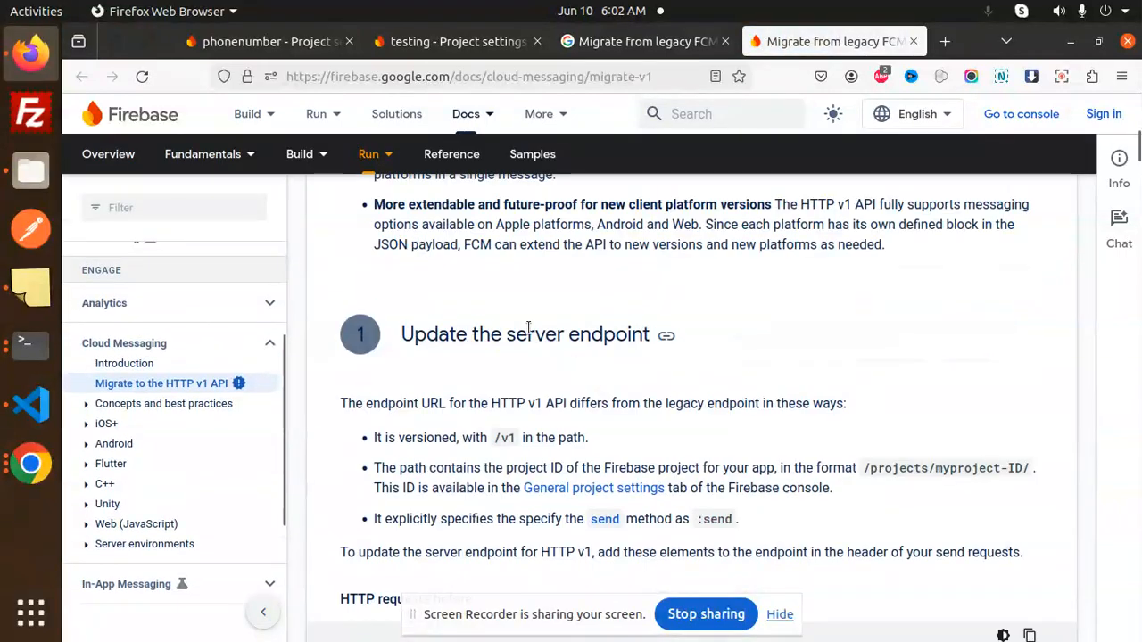
scroll(down, 3)
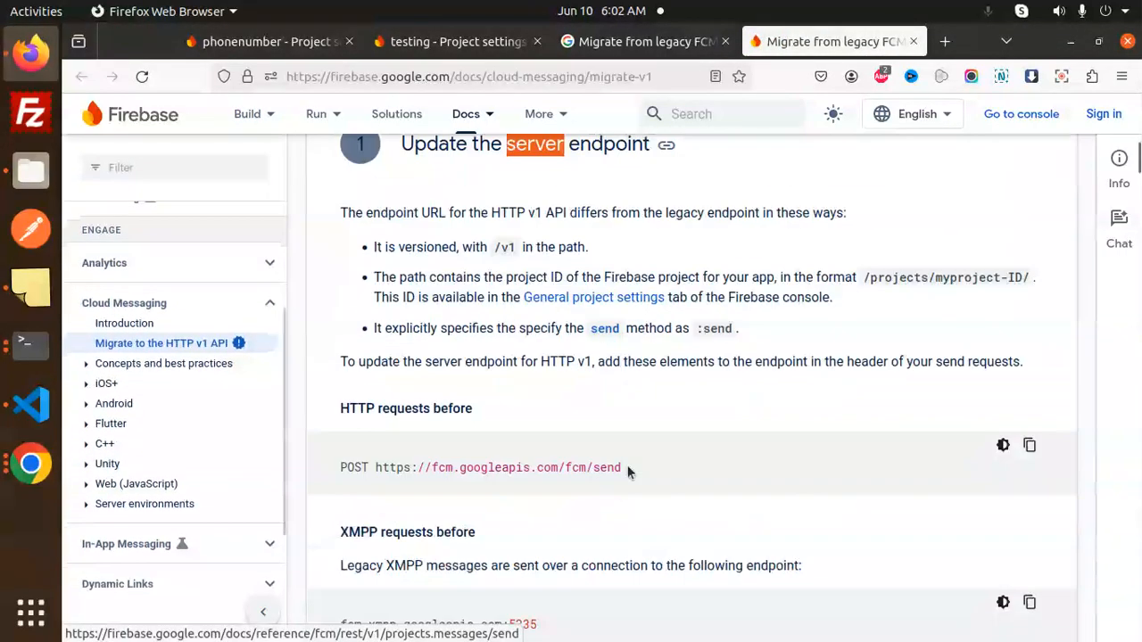
scroll(down, 3)
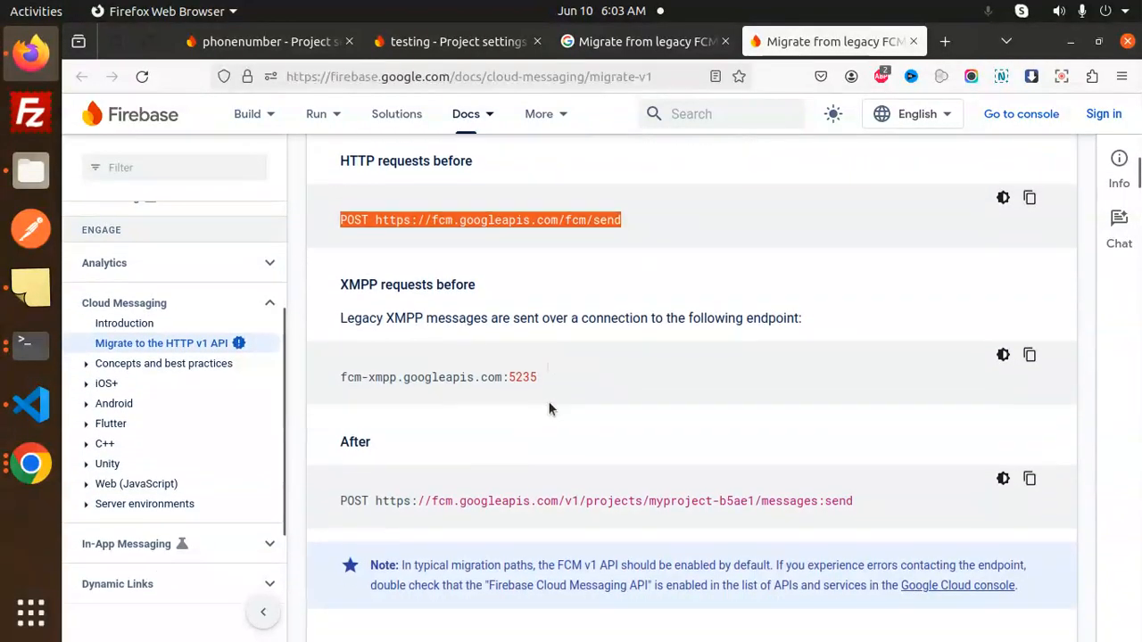
scroll(down, 3)
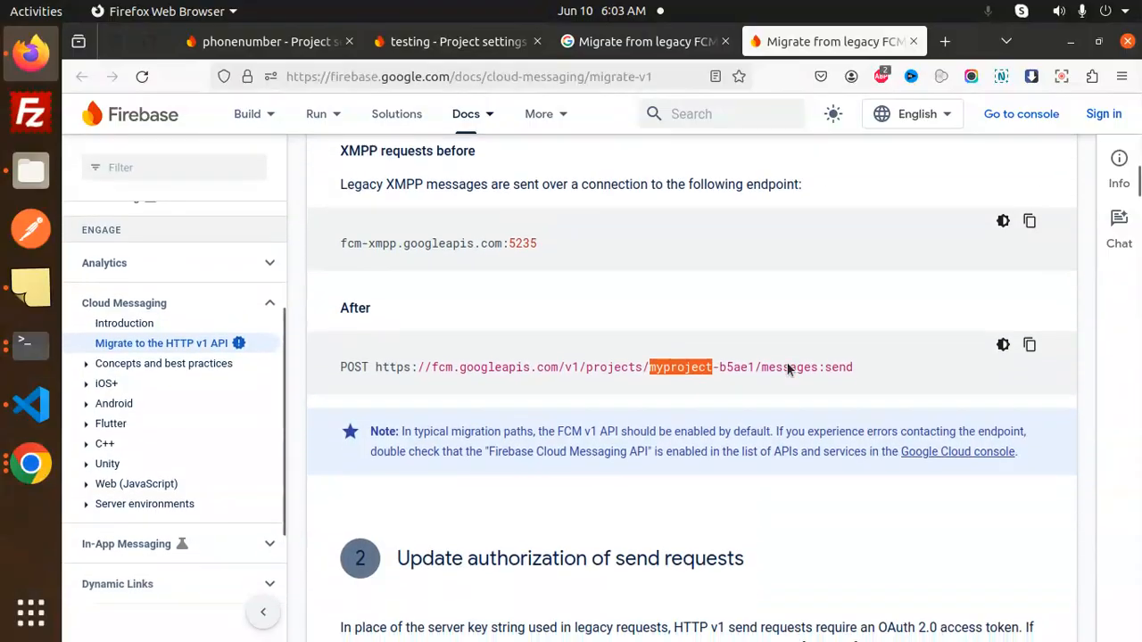
scroll(down, 3)
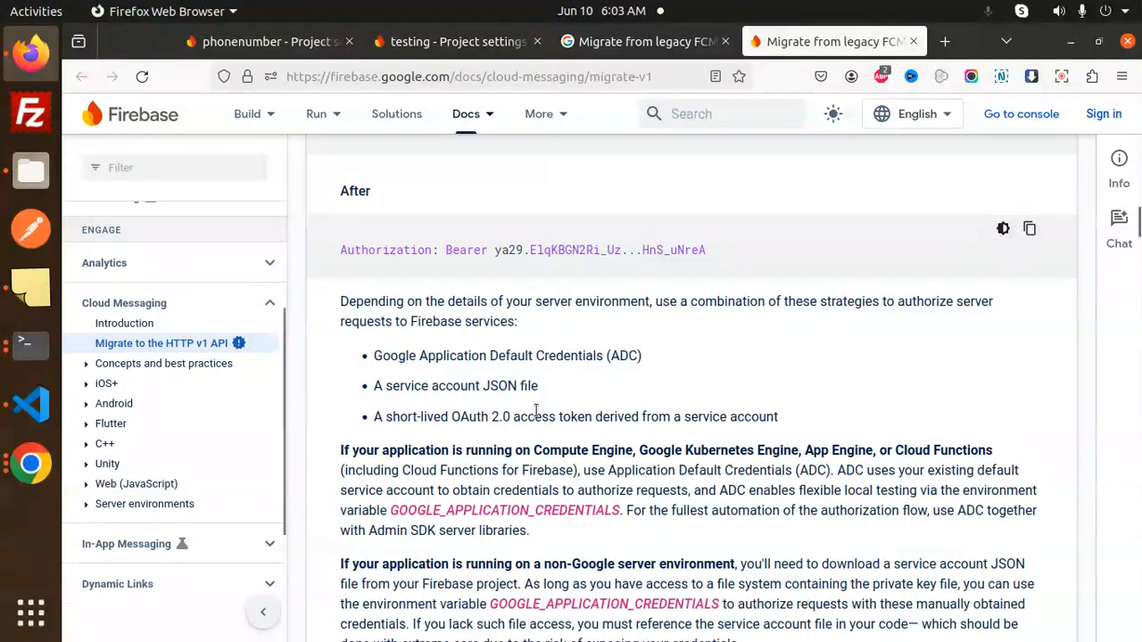
- Review the service-account token text and show the Python version of the ADC credentials sample
triple_click(521, 249)
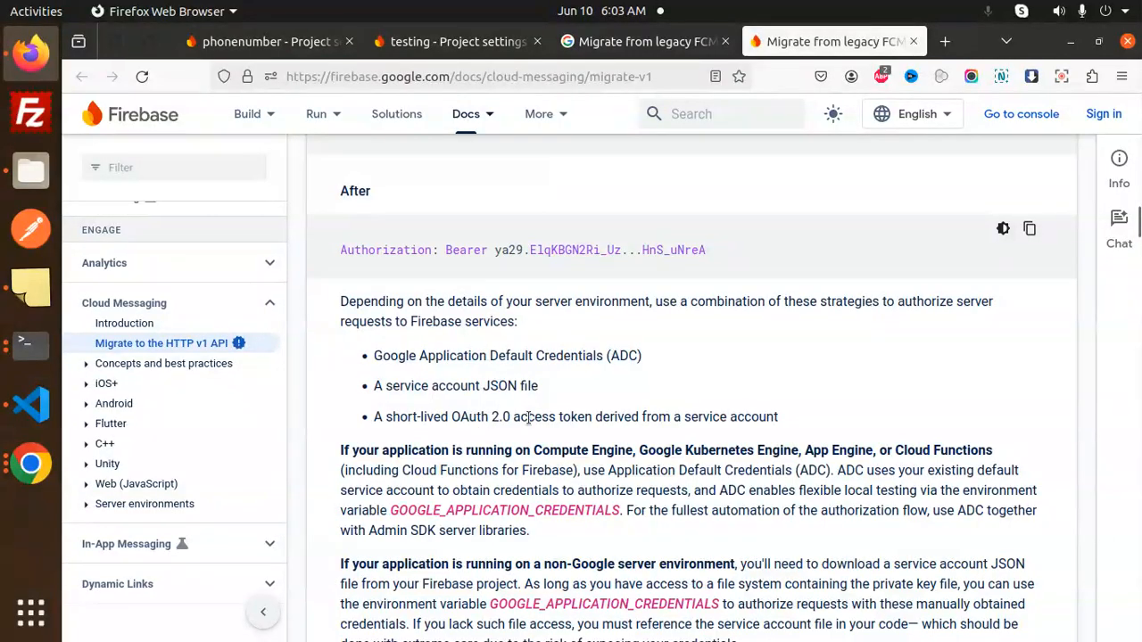
double_click(753, 418)
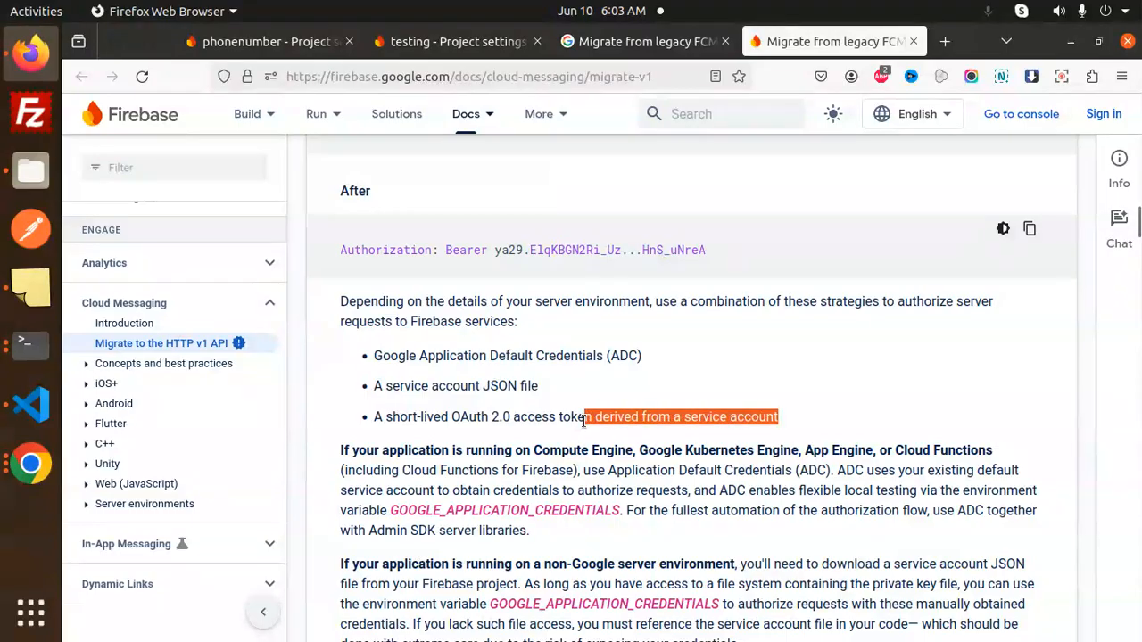
click(507, 418)
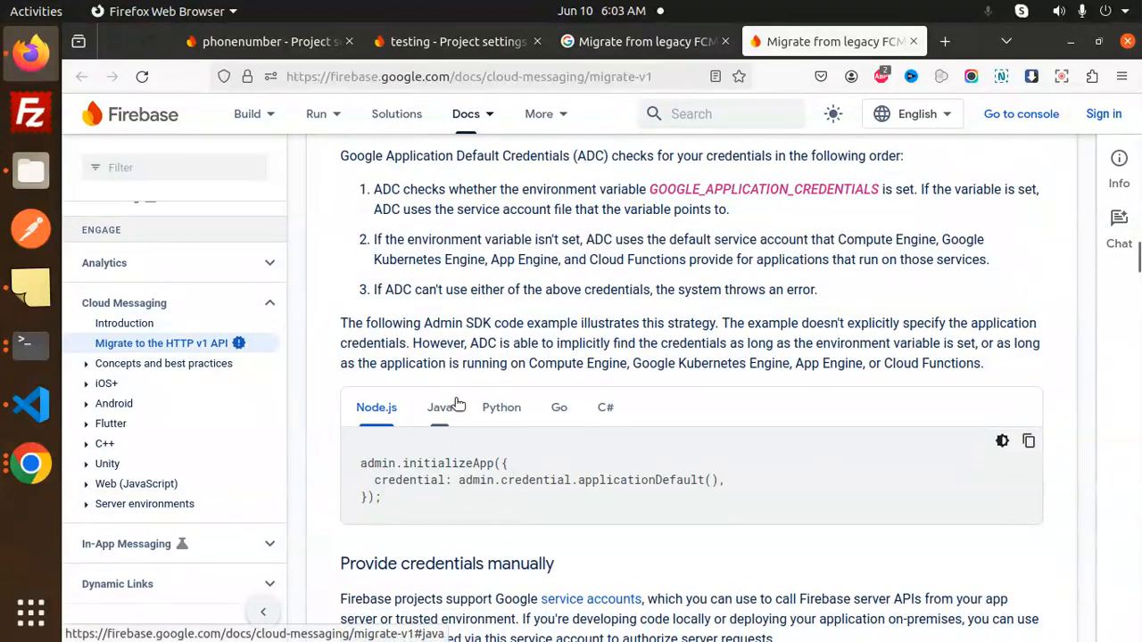
click(501, 406)
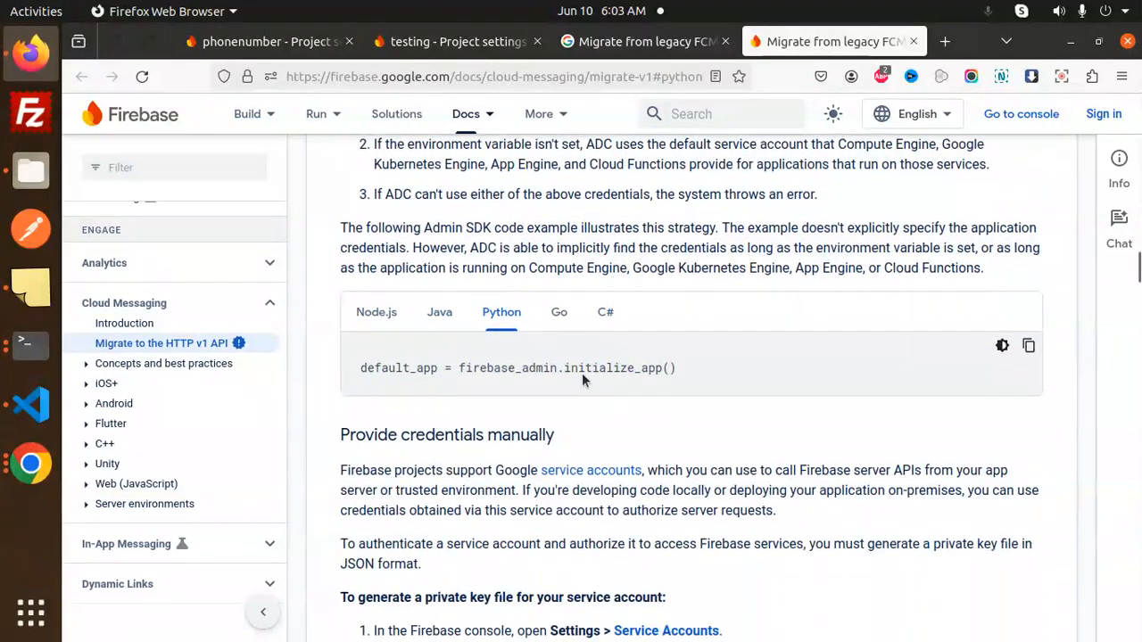
triple_click(517, 368)
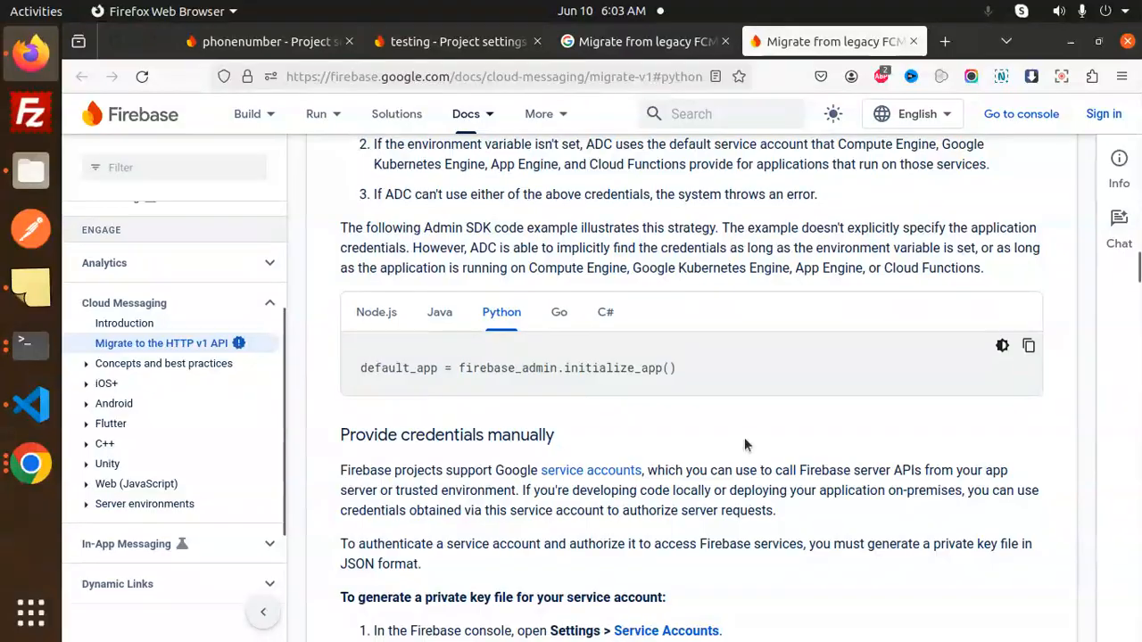
mouse_move(31, 404)
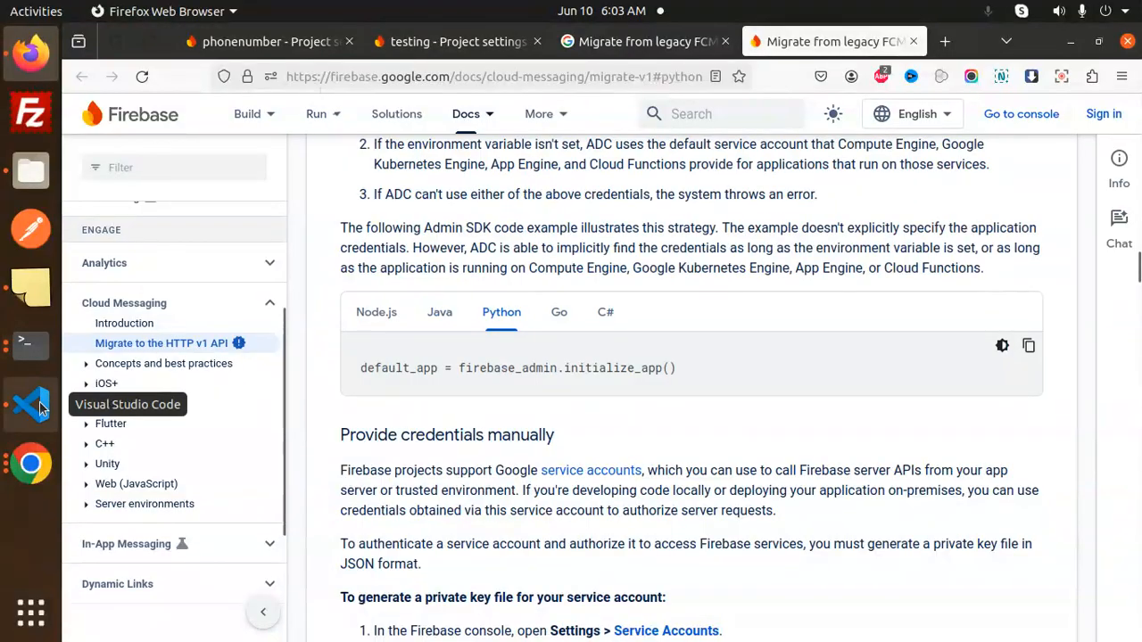
- Switch to VS Code, dismiss the Dev Containers suggestion and scroll main.py to the commented google.auth token block
click(32, 404)
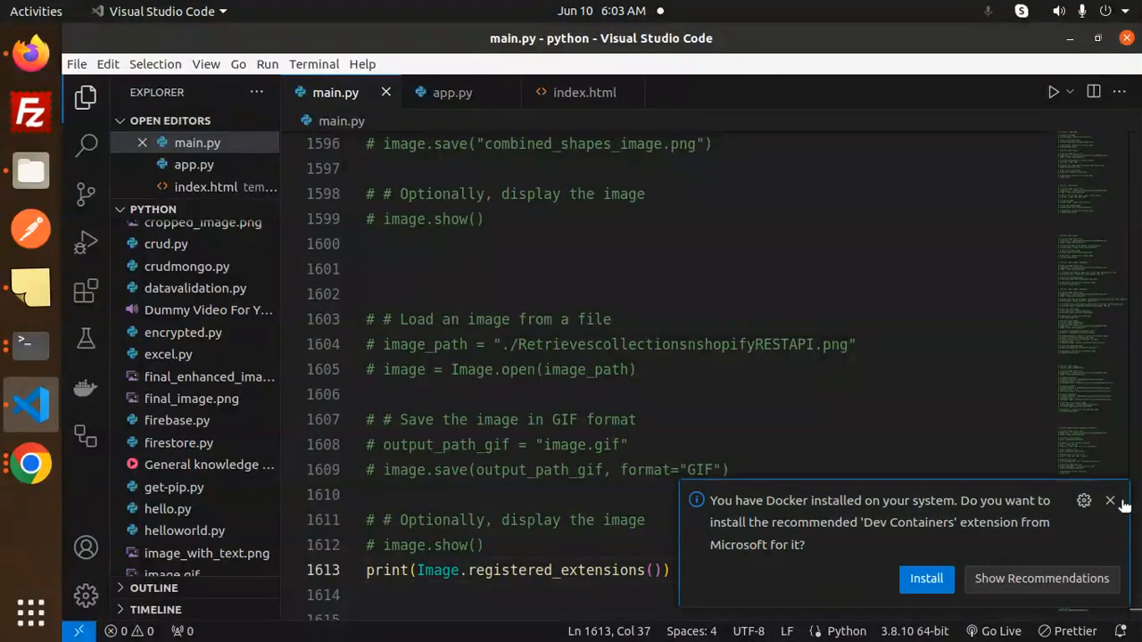
click(1110, 500)
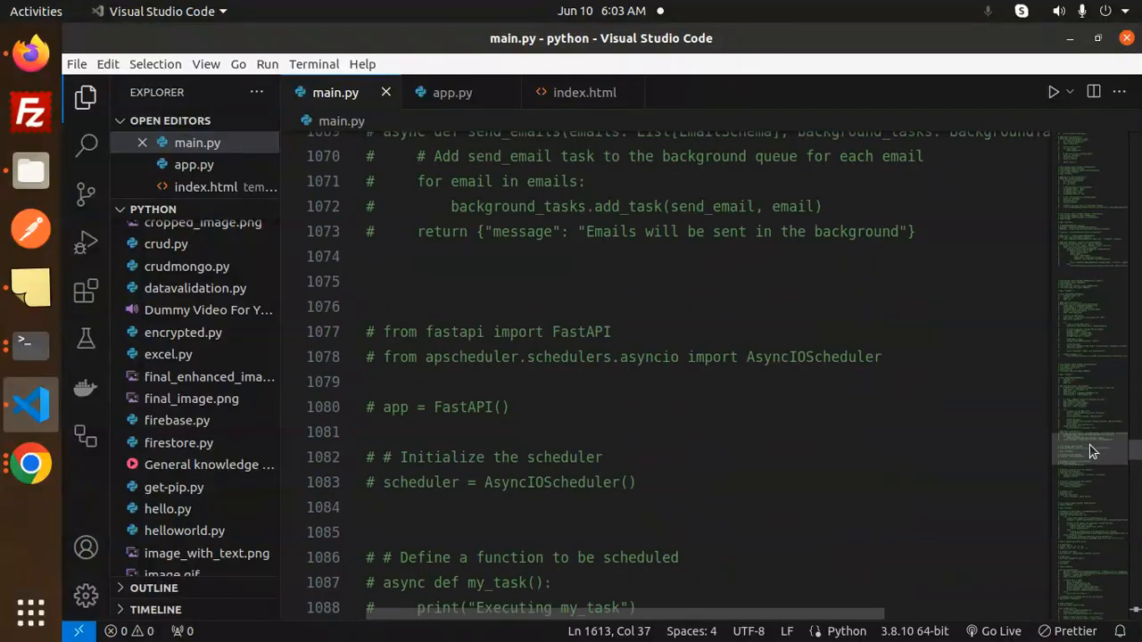
scroll(down, 3)
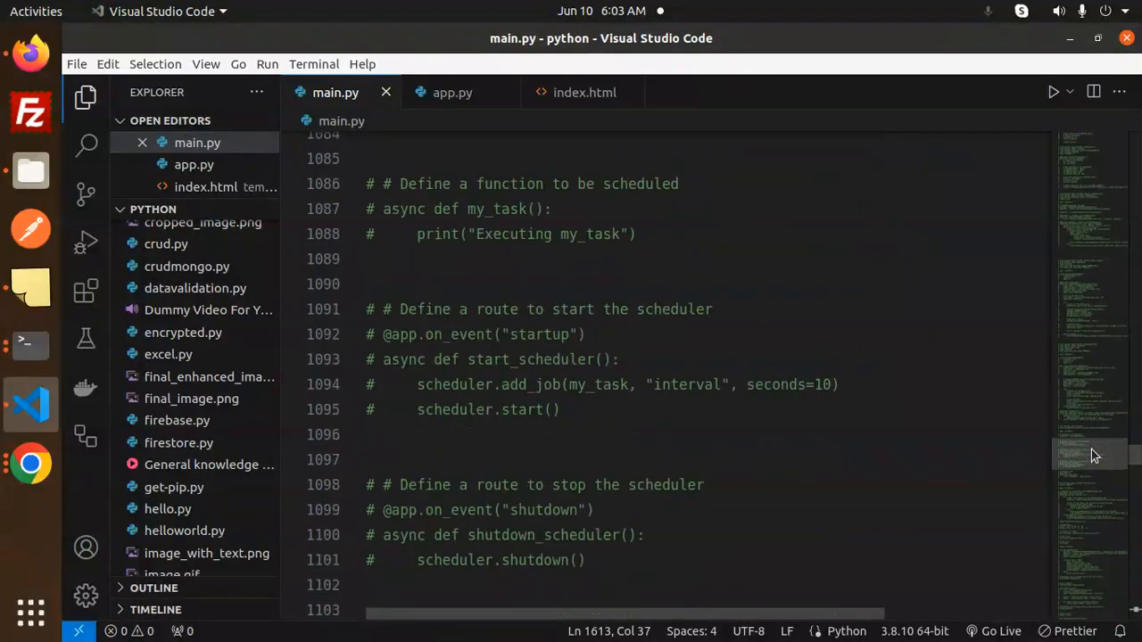
scroll(down, 3)
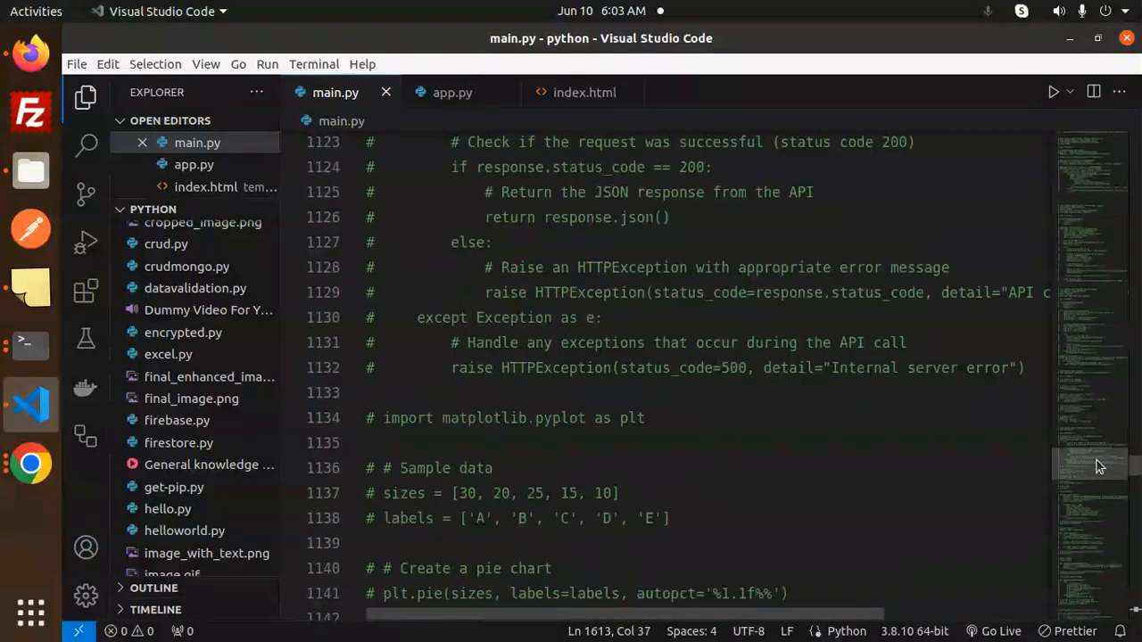
scroll(down, 3)
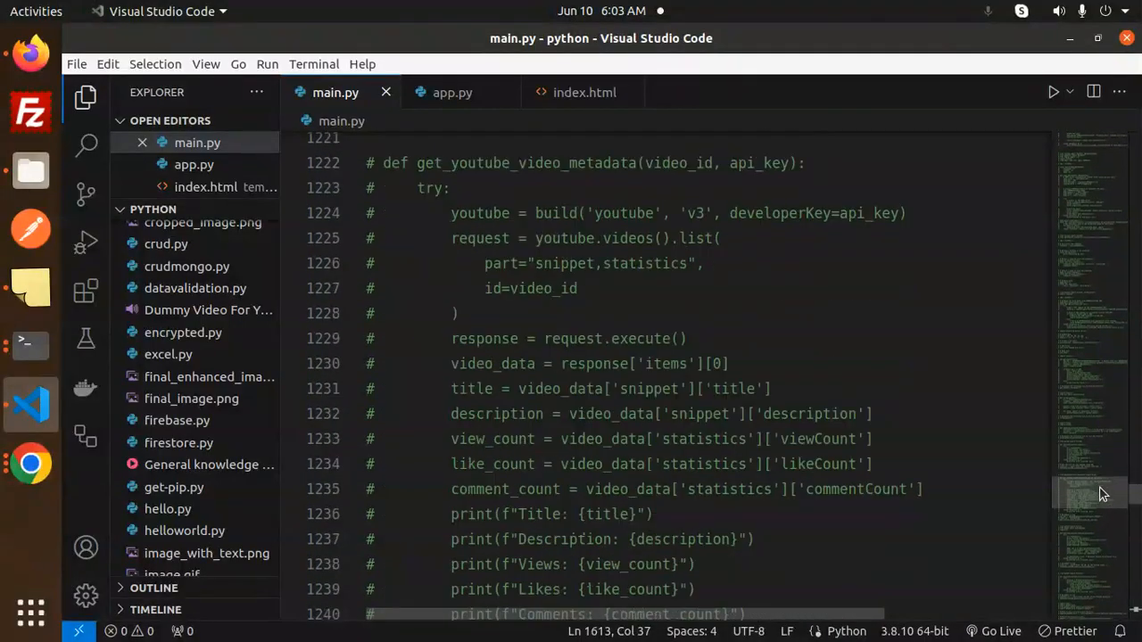
scroll(down, 3)
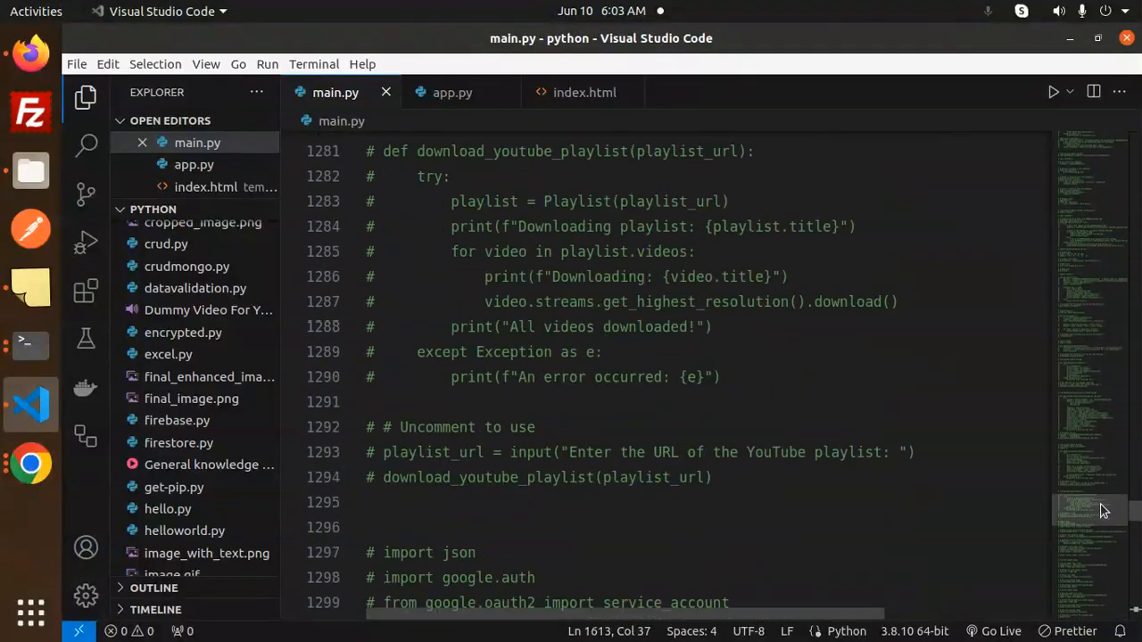
scroll(down, 3)
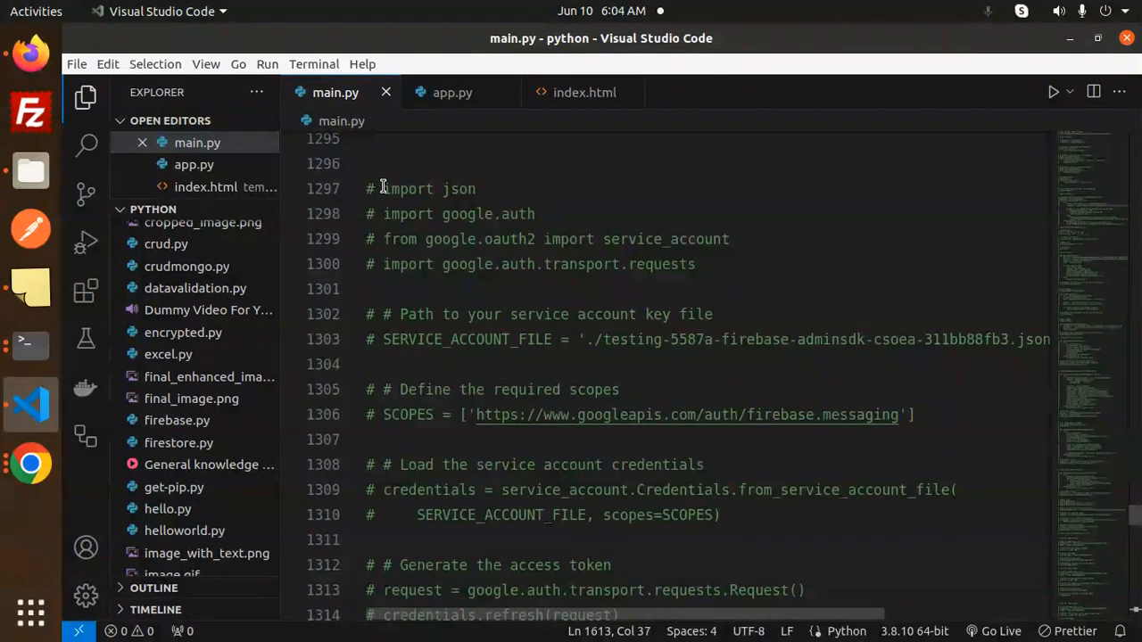
- Copy the commented access-token block into an active script with service_account, requests and SERVICE_ACCOUNT_FILE, then return to Firefox
drag(384, 189, 437, 607)
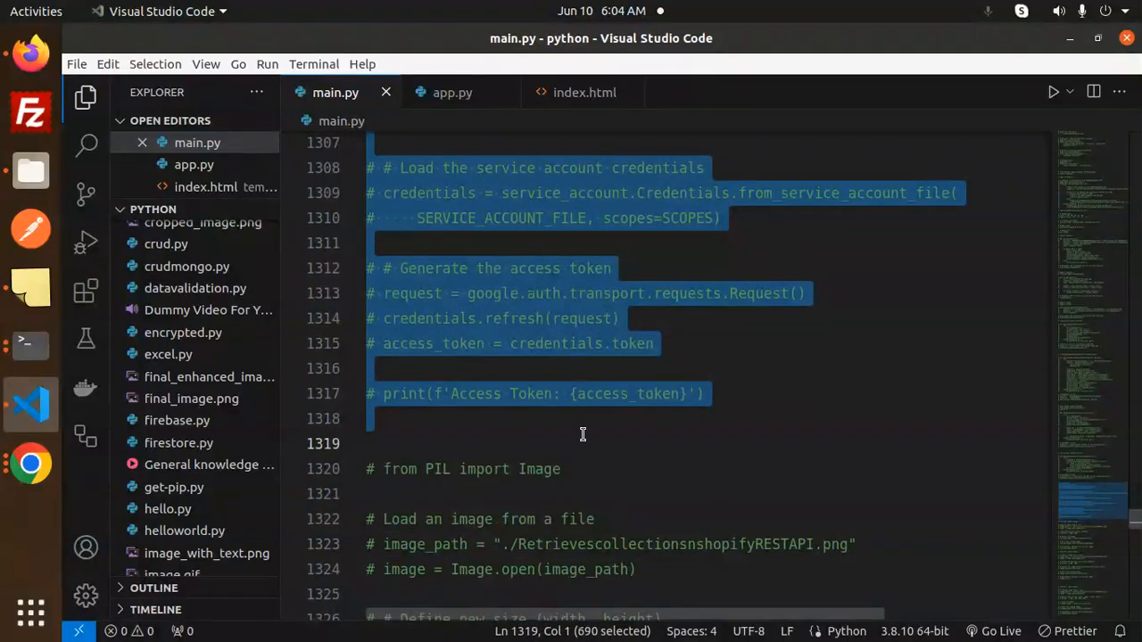
scroll(down, 3)
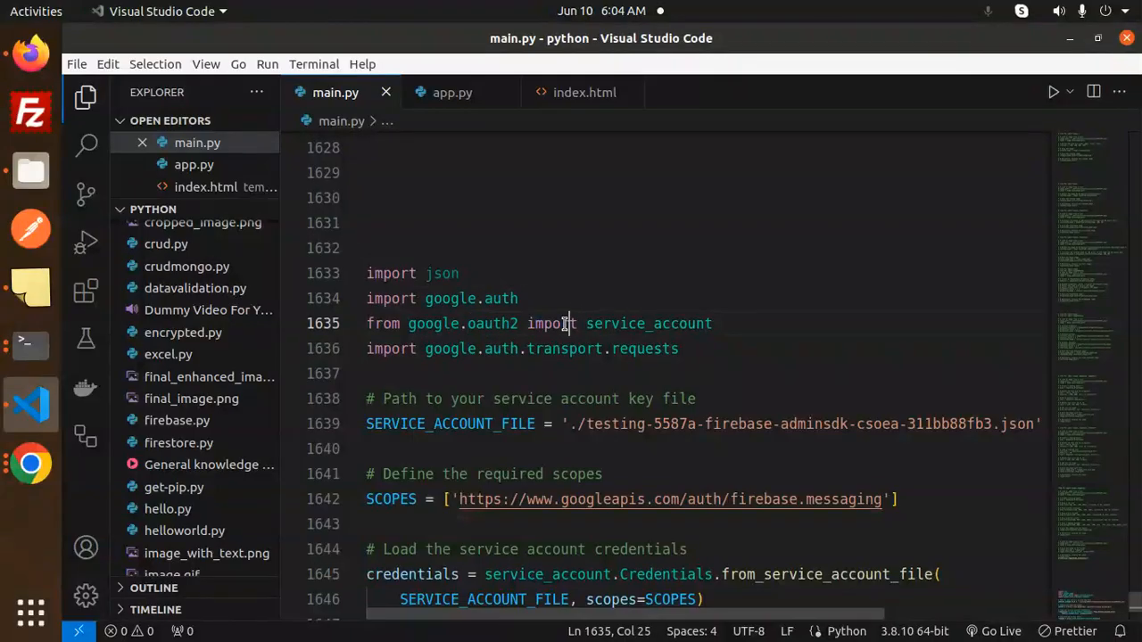
double_click(491, 323)
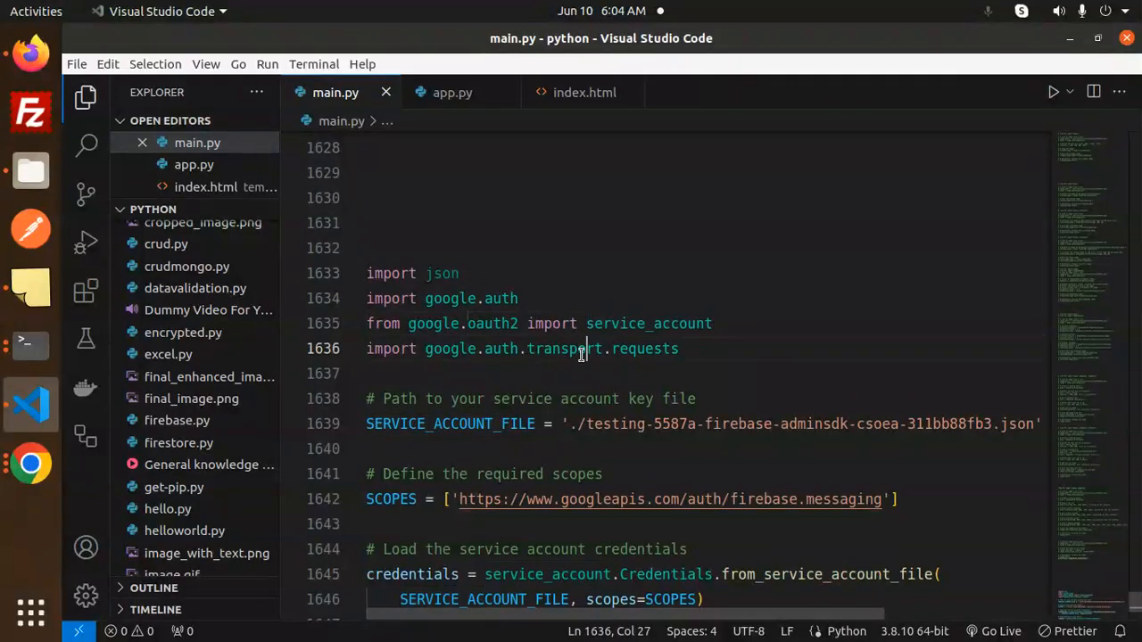
double_click(643, 348)
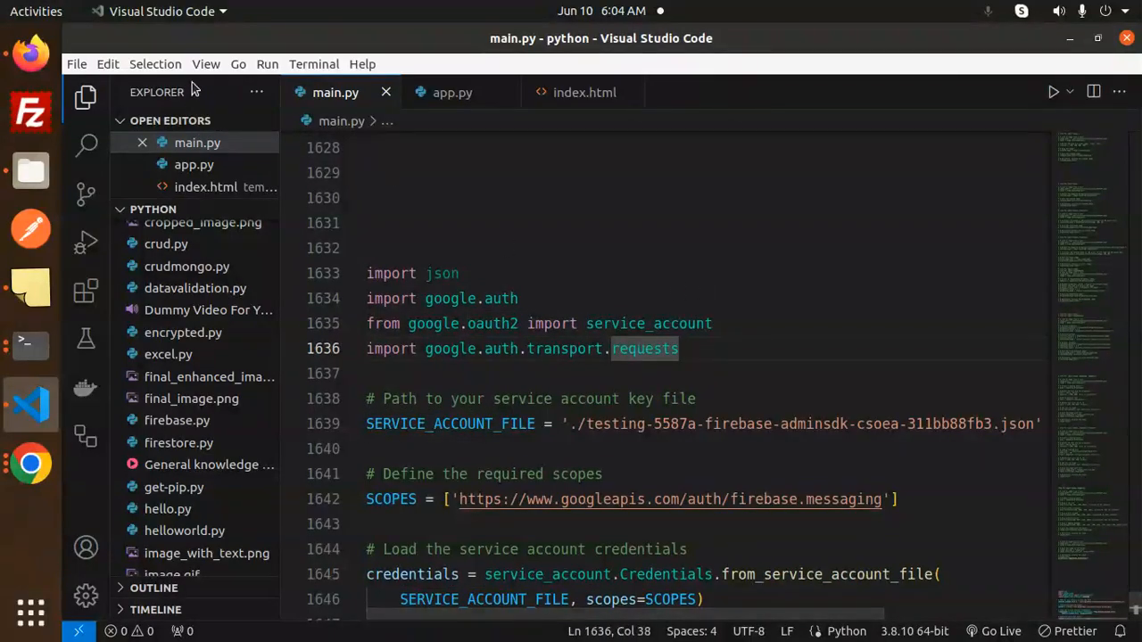
click(714, 323)
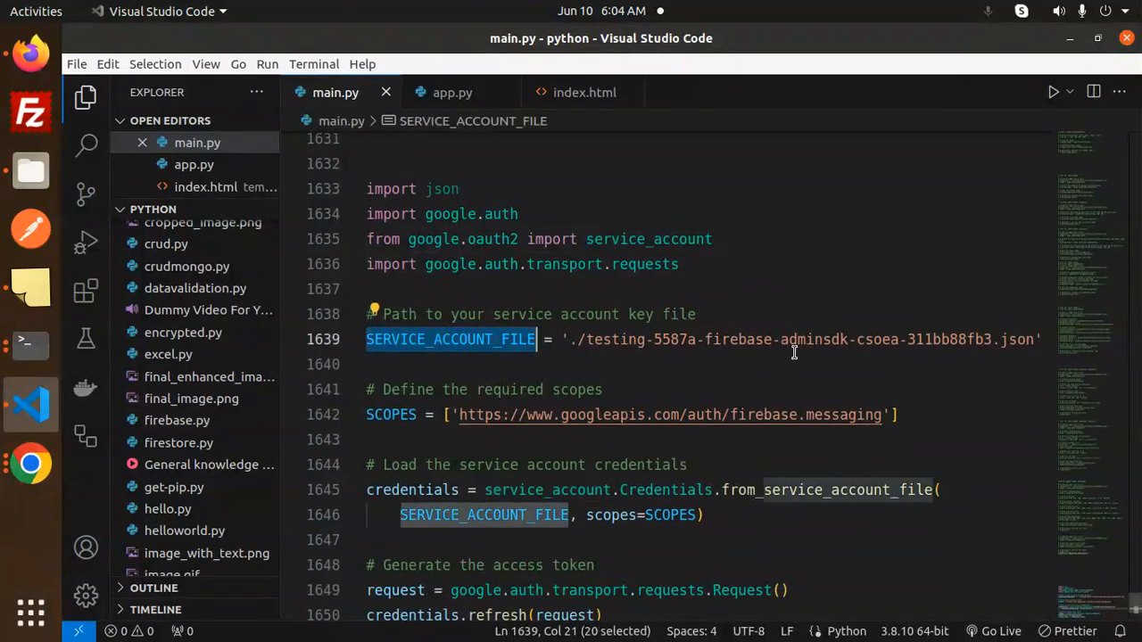
click(368, 289)
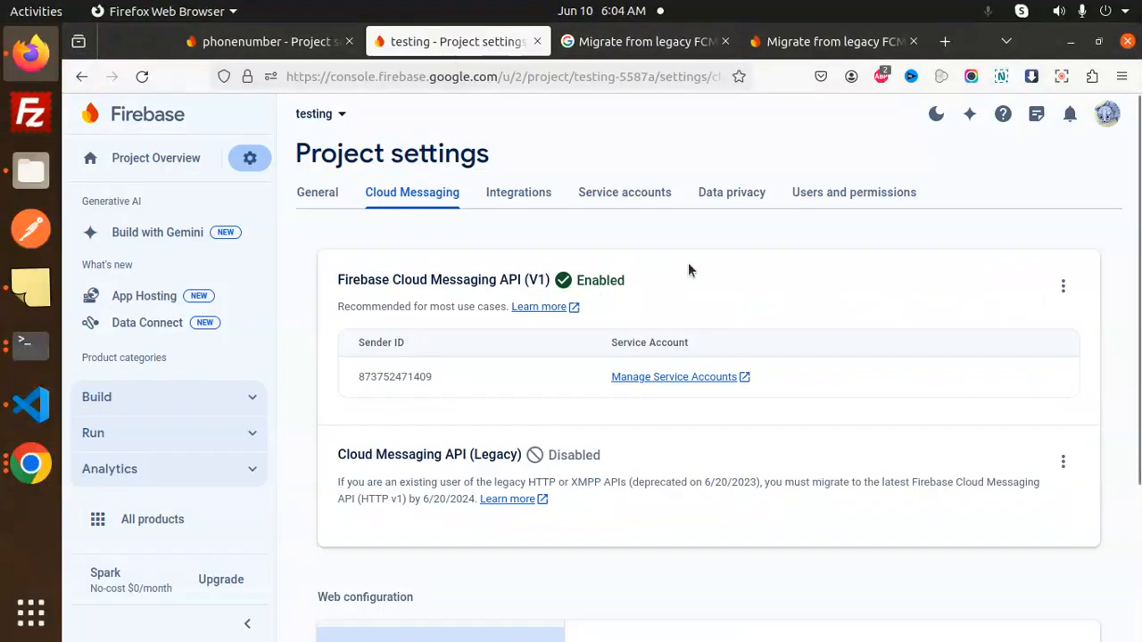
click(625, 192)
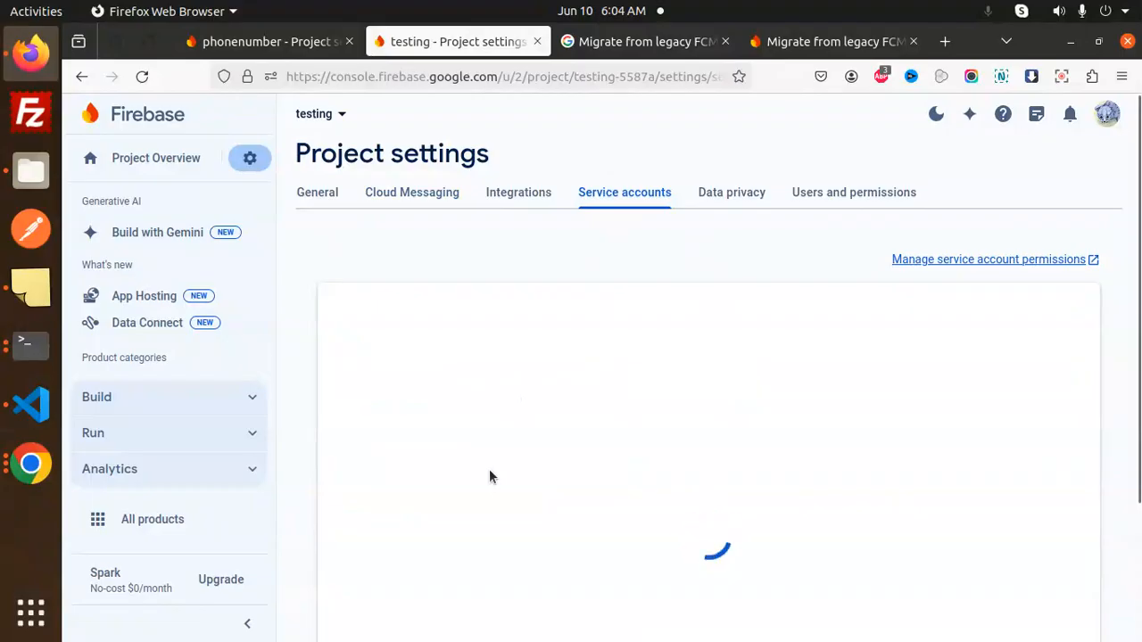
mouse_move(61, 441)
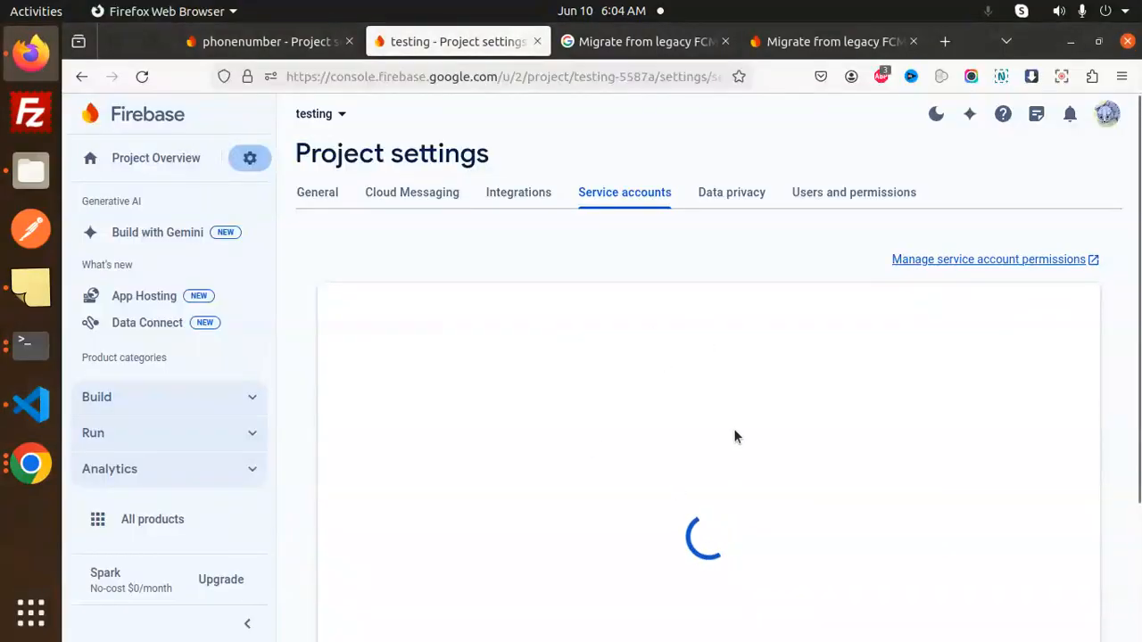
scroll(down, 3)
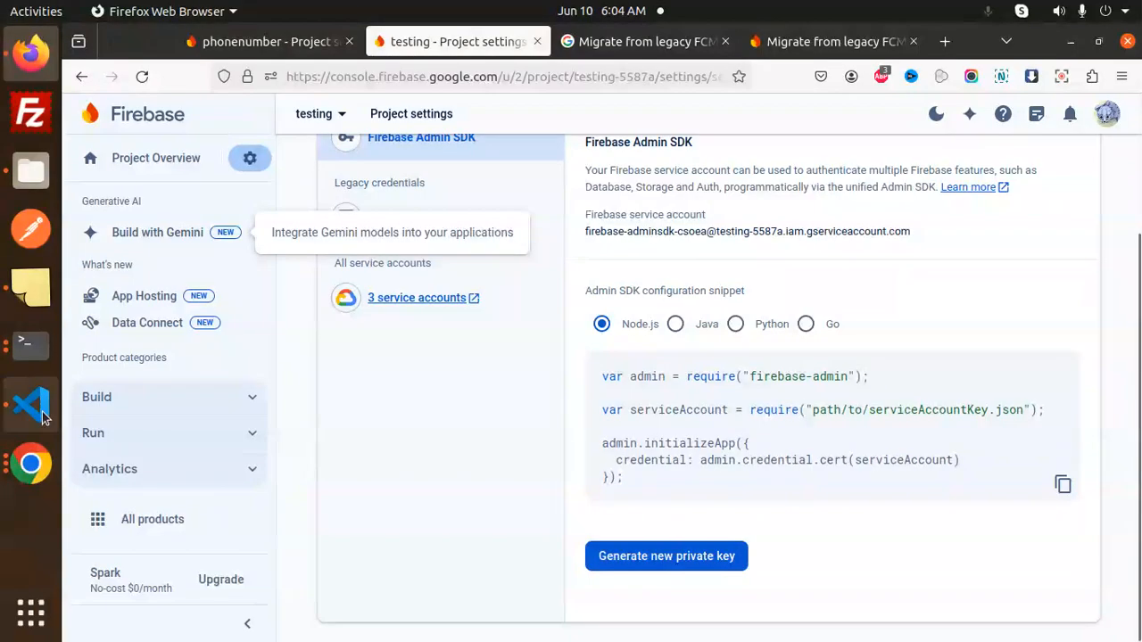
click(30, 403)
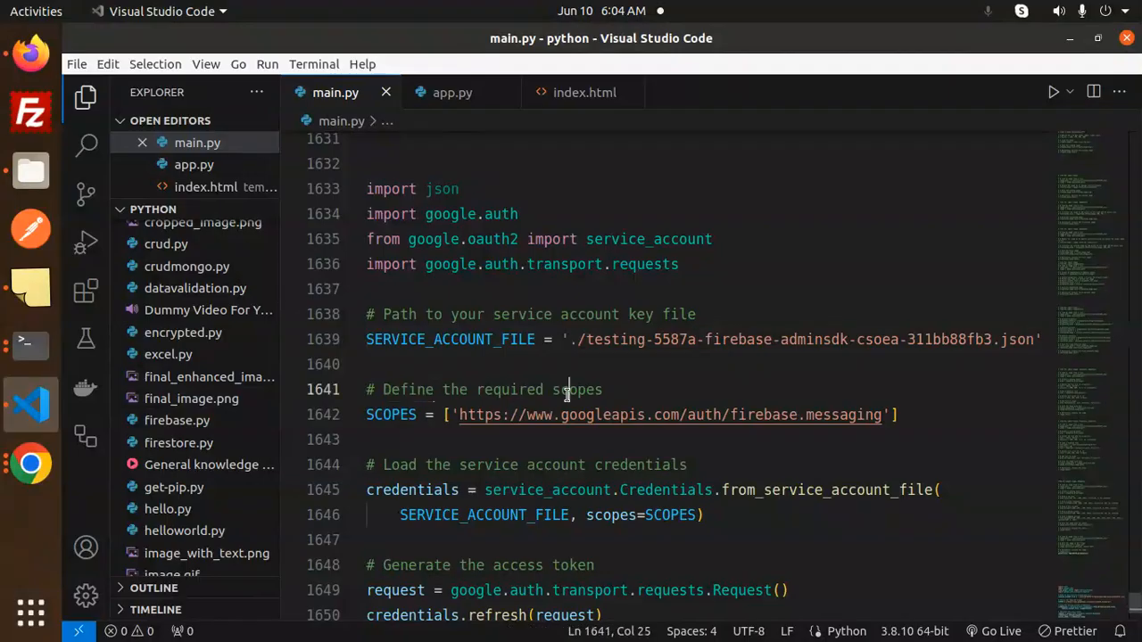
double_click(843, 414)
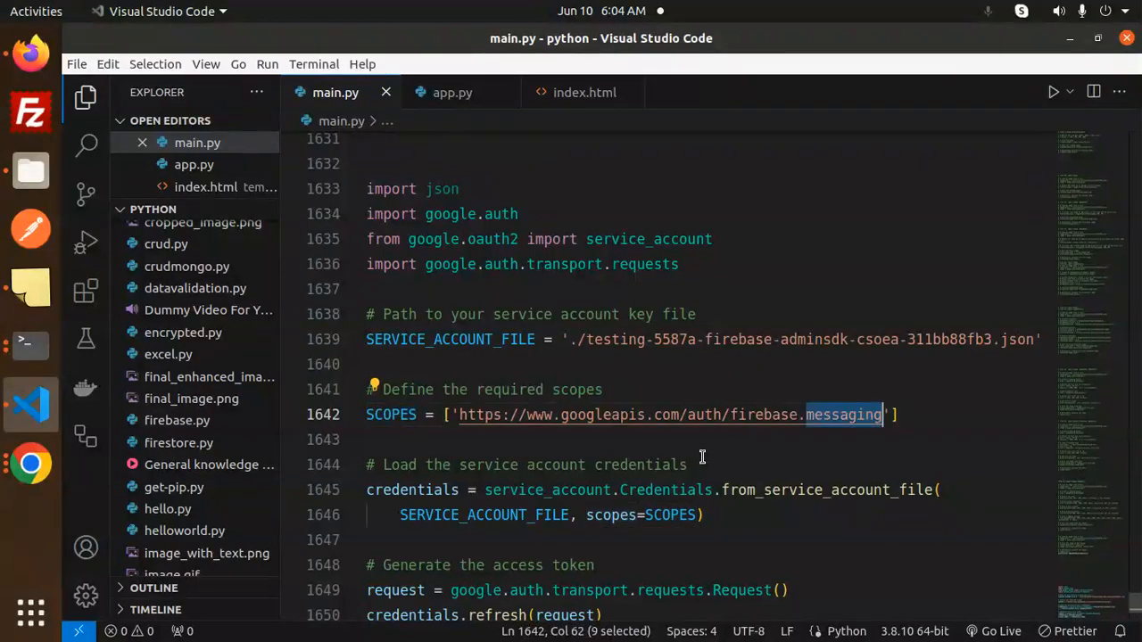
scroll(down, 3)
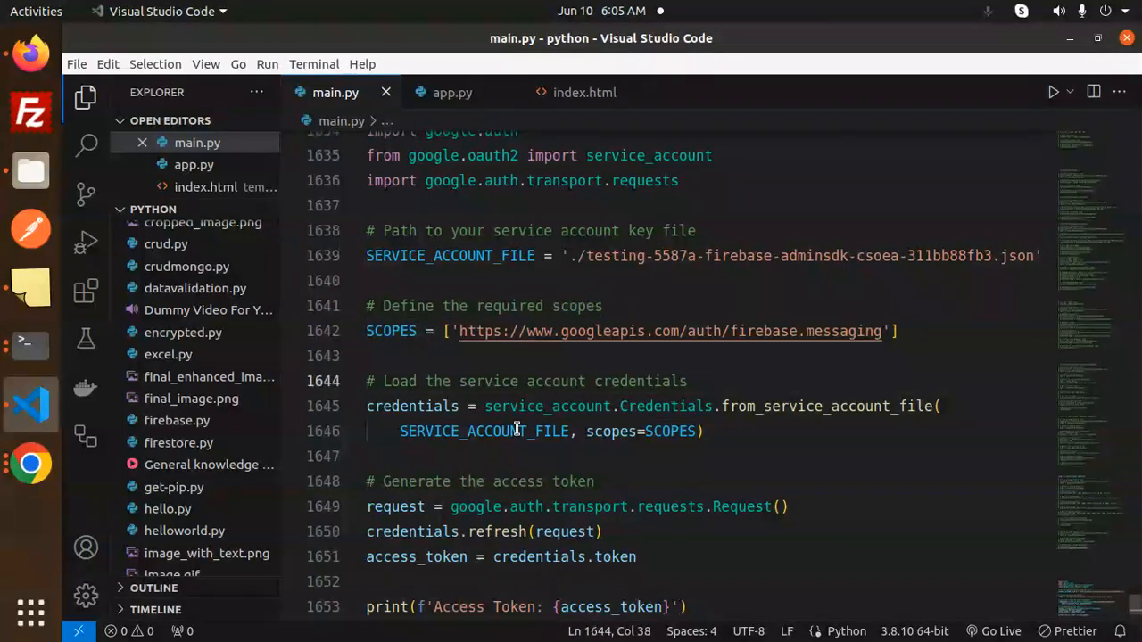
double_click(671, 430)
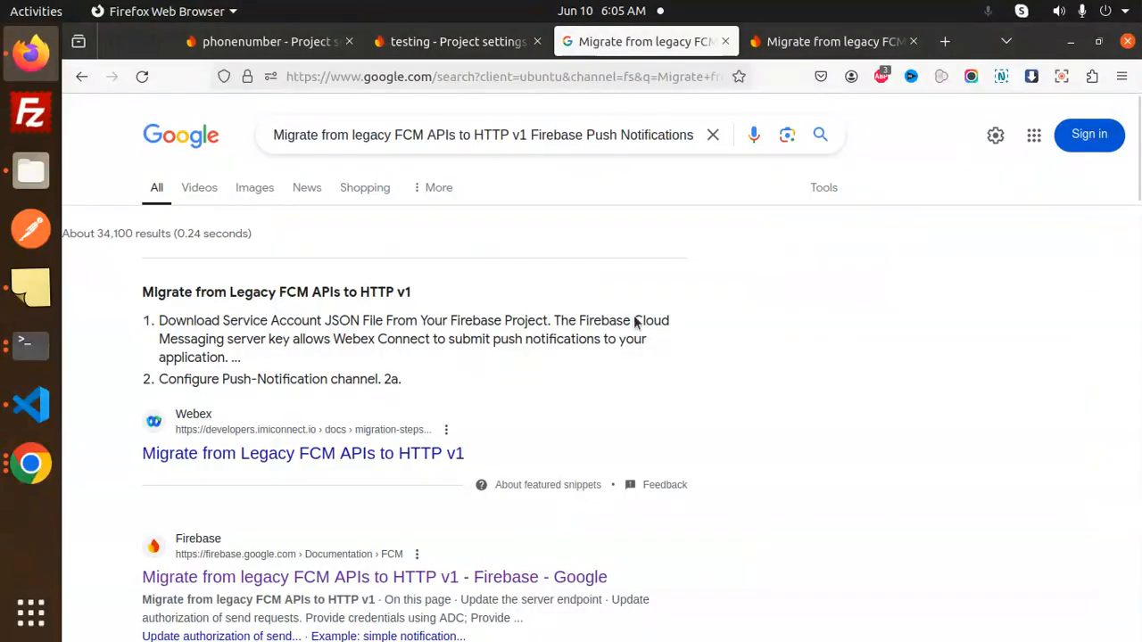
click(835, 42)
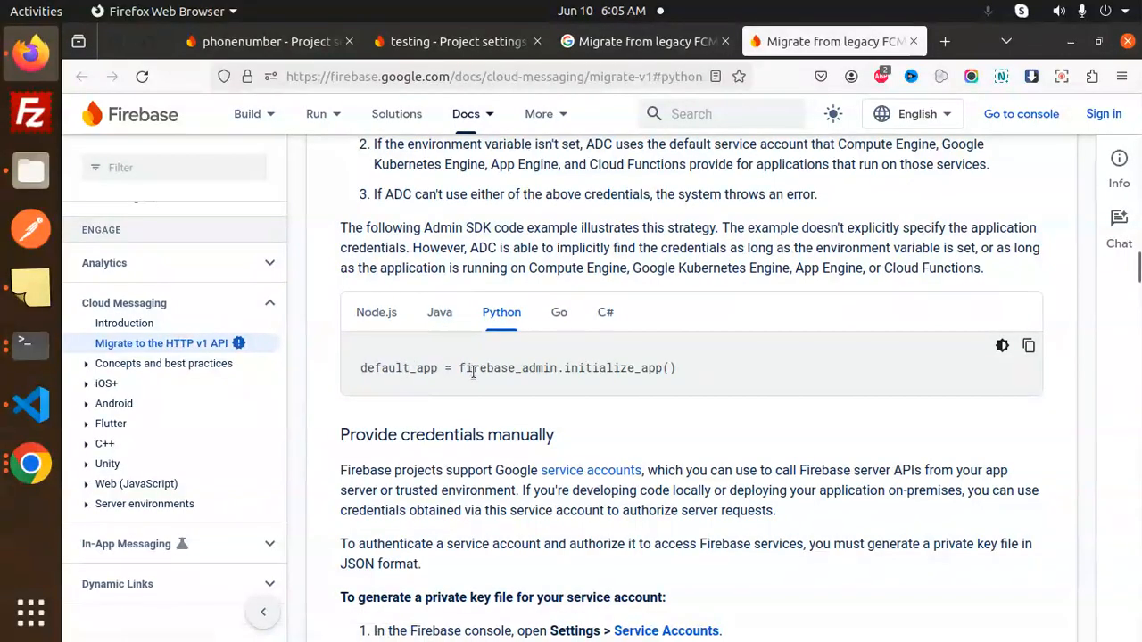
click(30, 404)
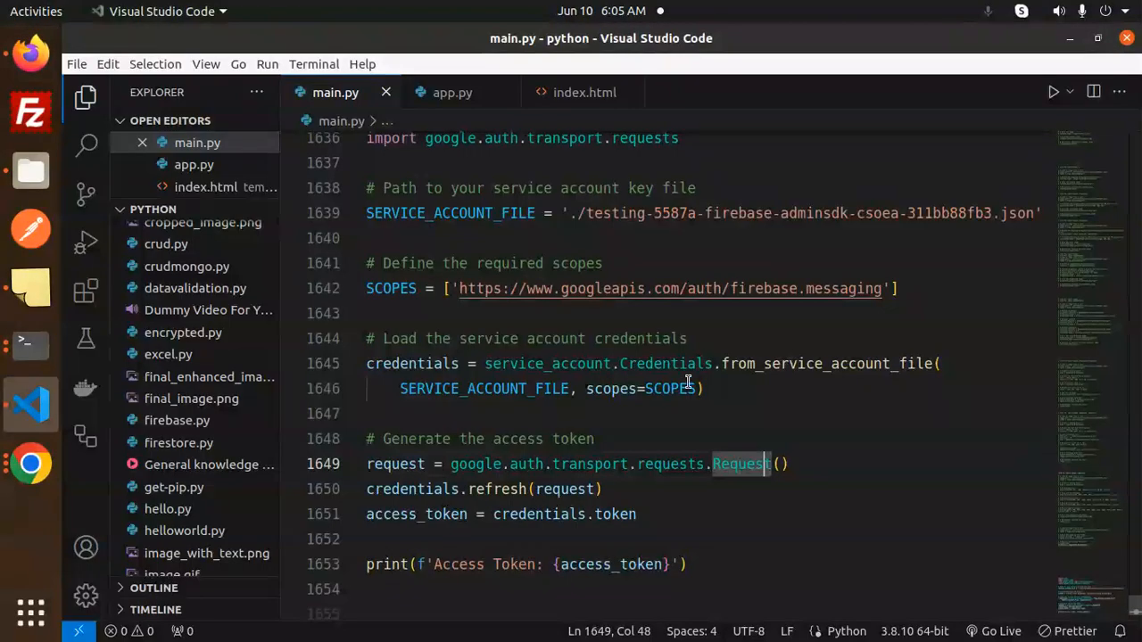
double_click(475, 464)
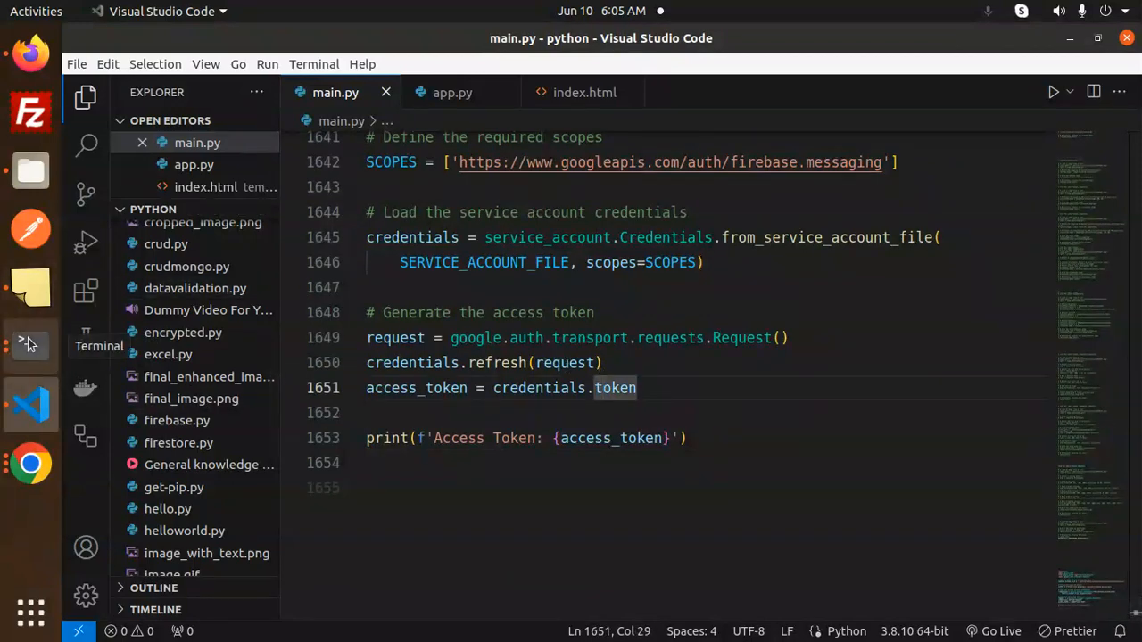
- Run python3 main.py in Terminal, copy the printed access token and switch to Postman
click(32, 346)
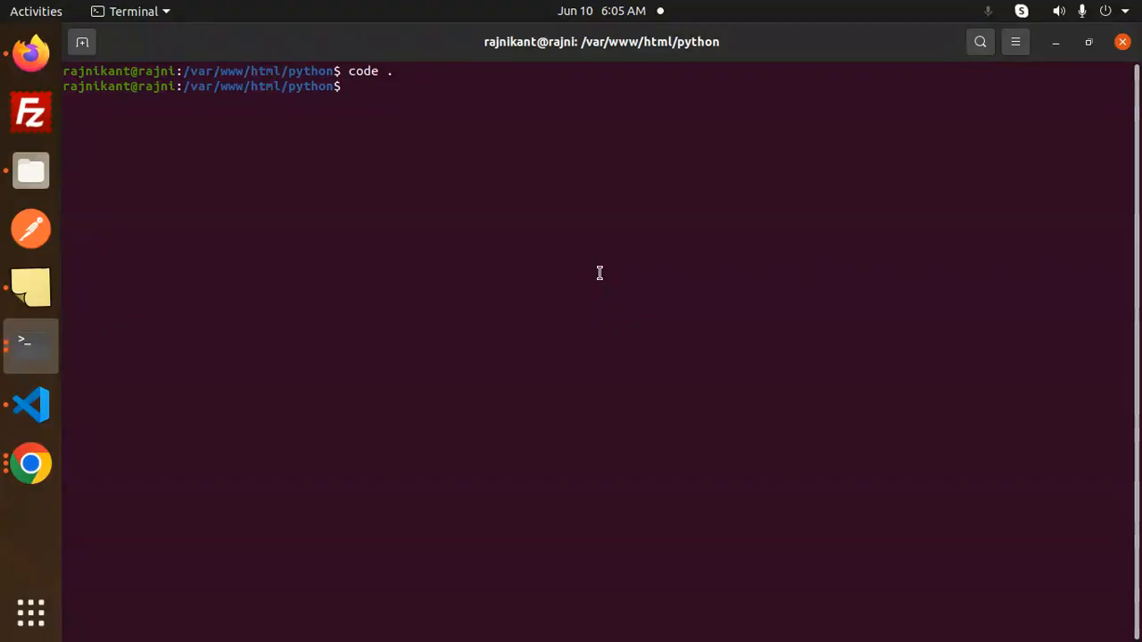
text(pytho)
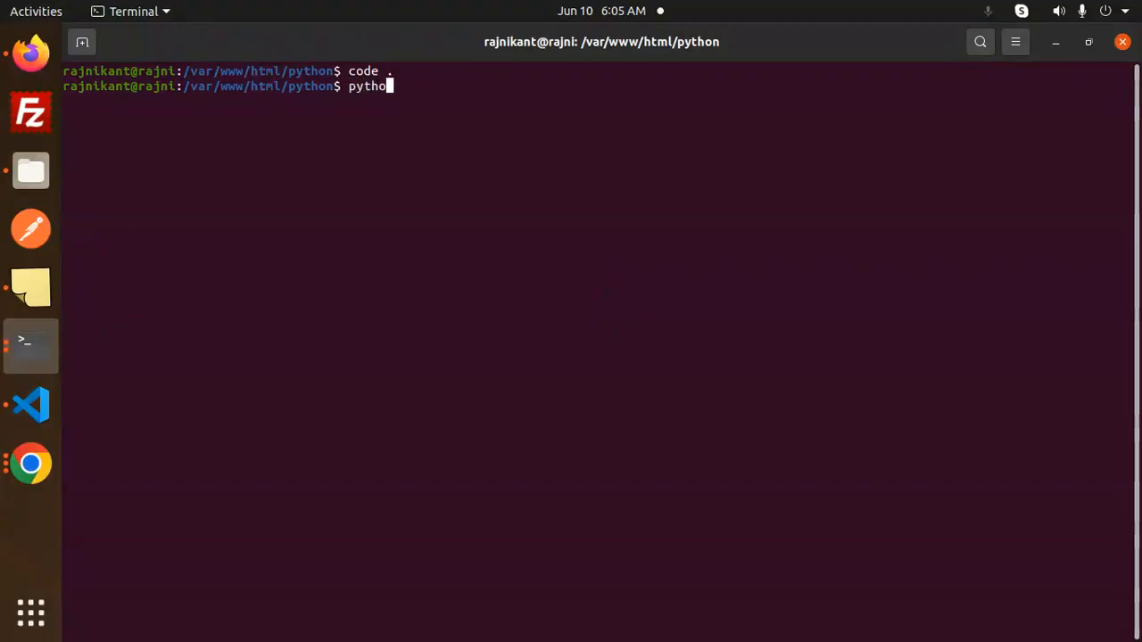
text(3)
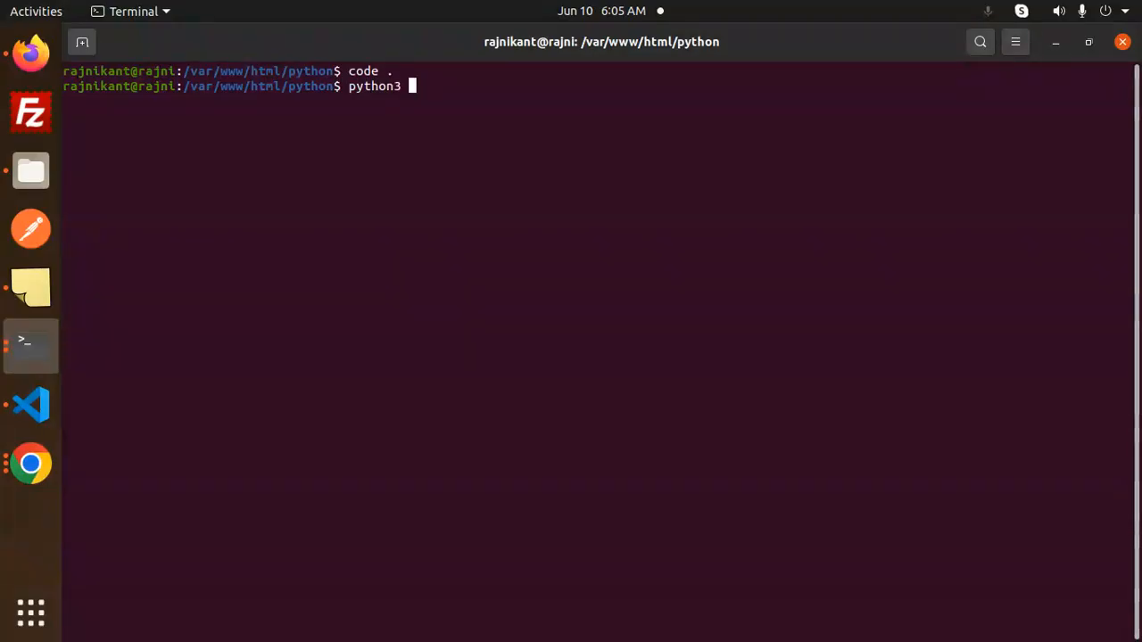
text(main.py)
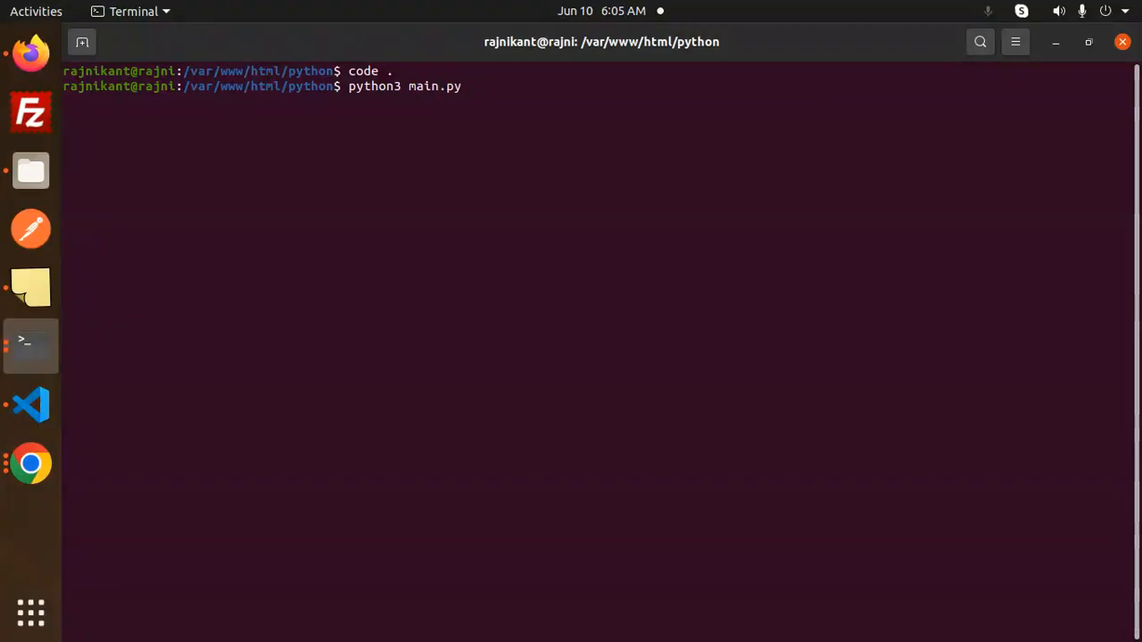
key(Return)
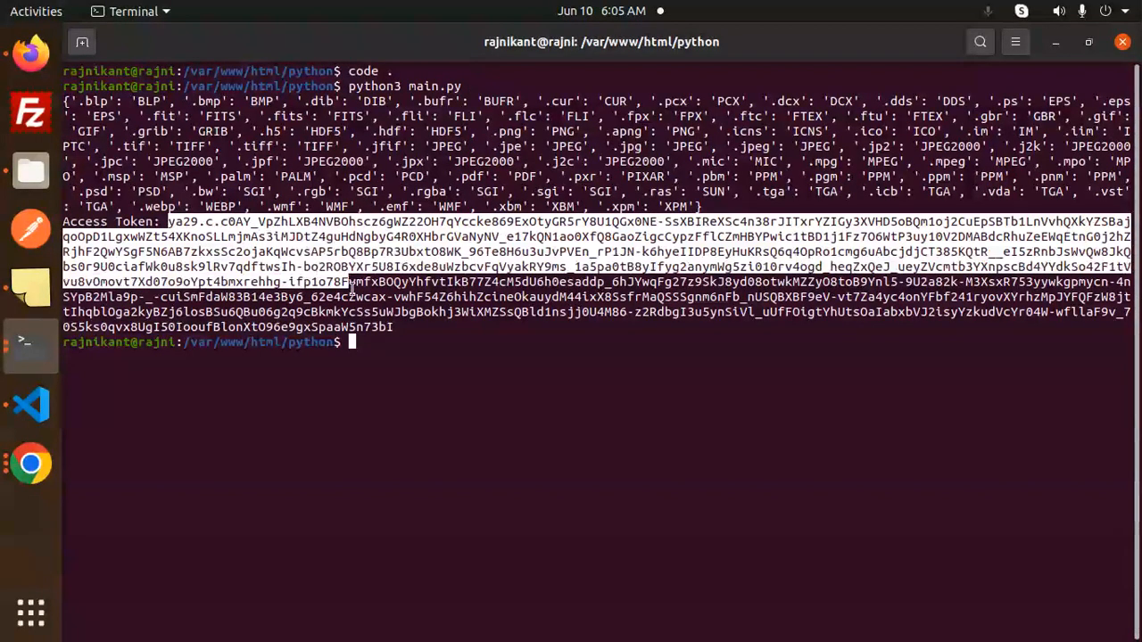
right_click(389, 268)
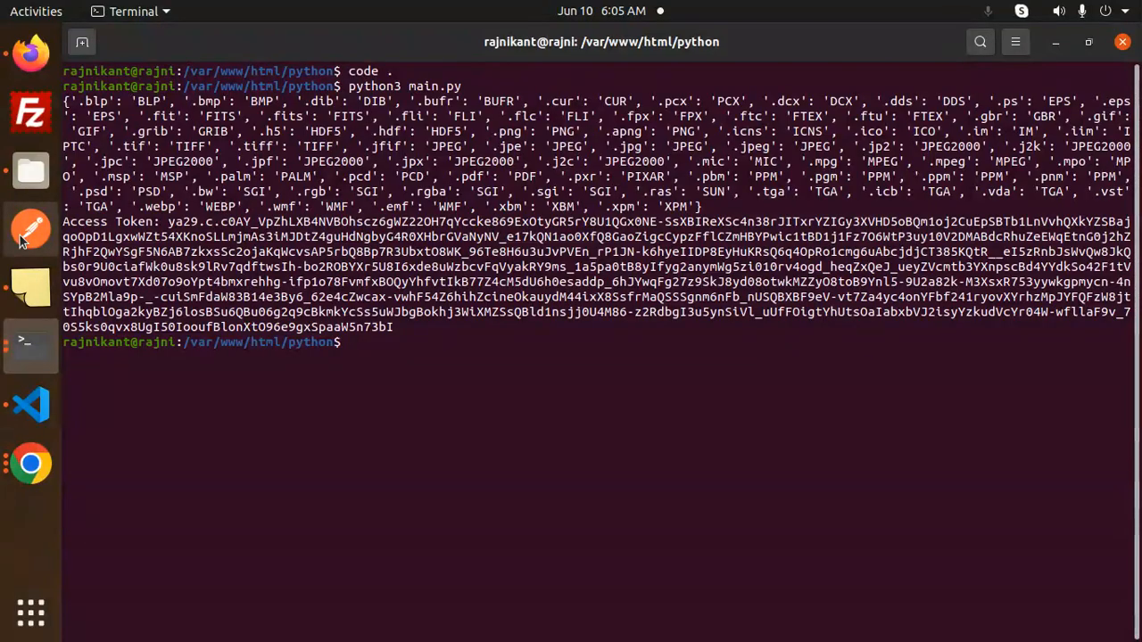
click(30, 228)
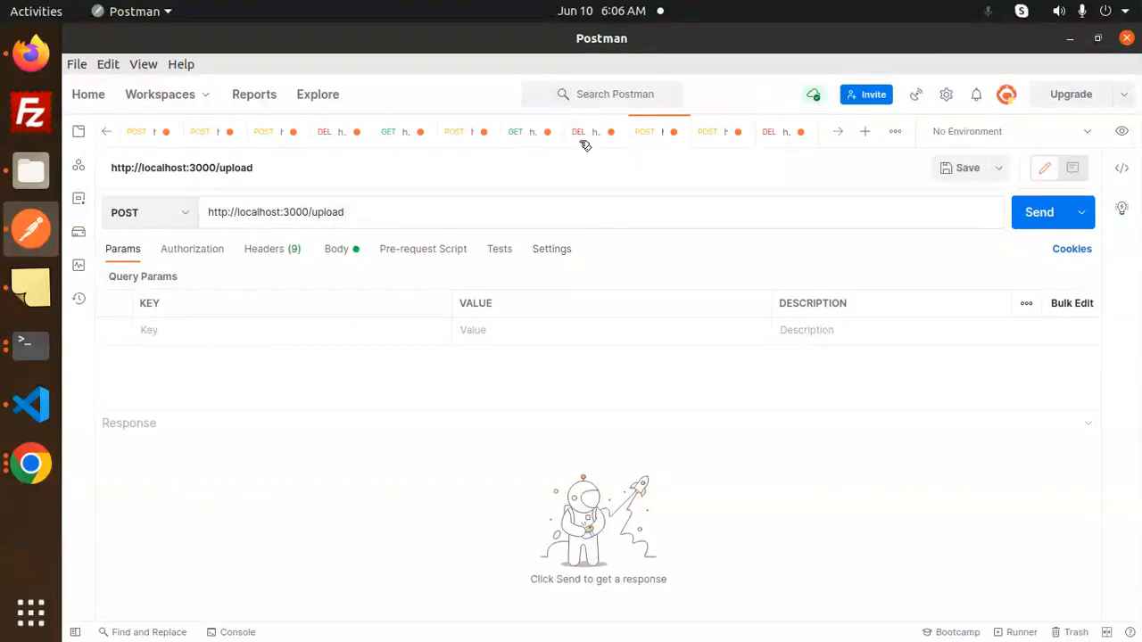
- Review the messages:send request for project testing-5587a, its JSON body with device token and its headers
click(453, 132)
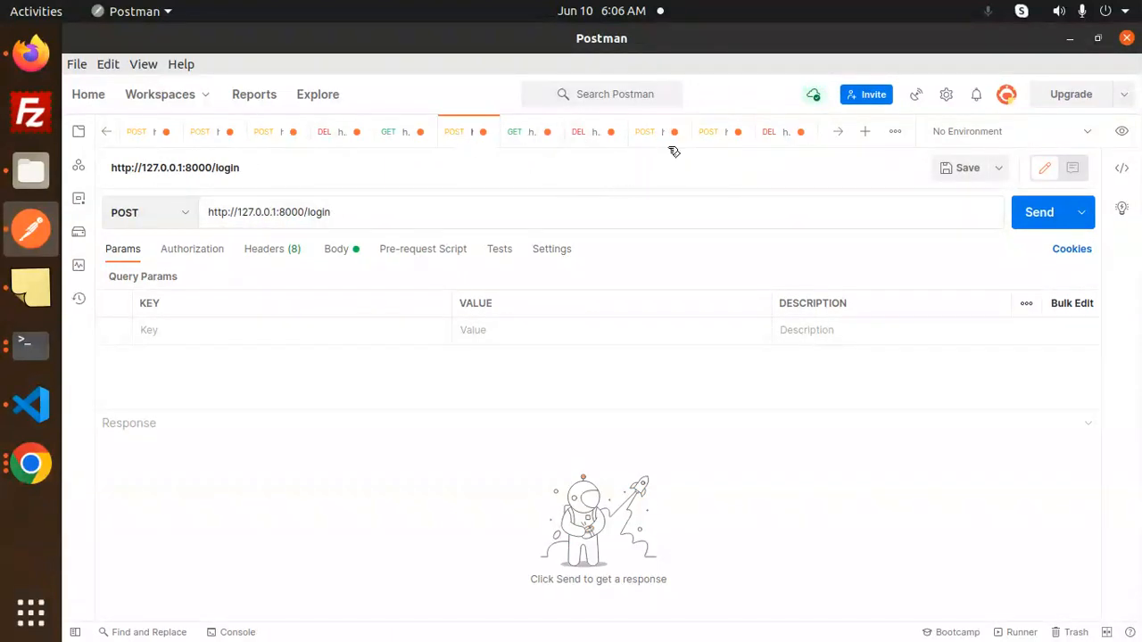
click(722, 132)
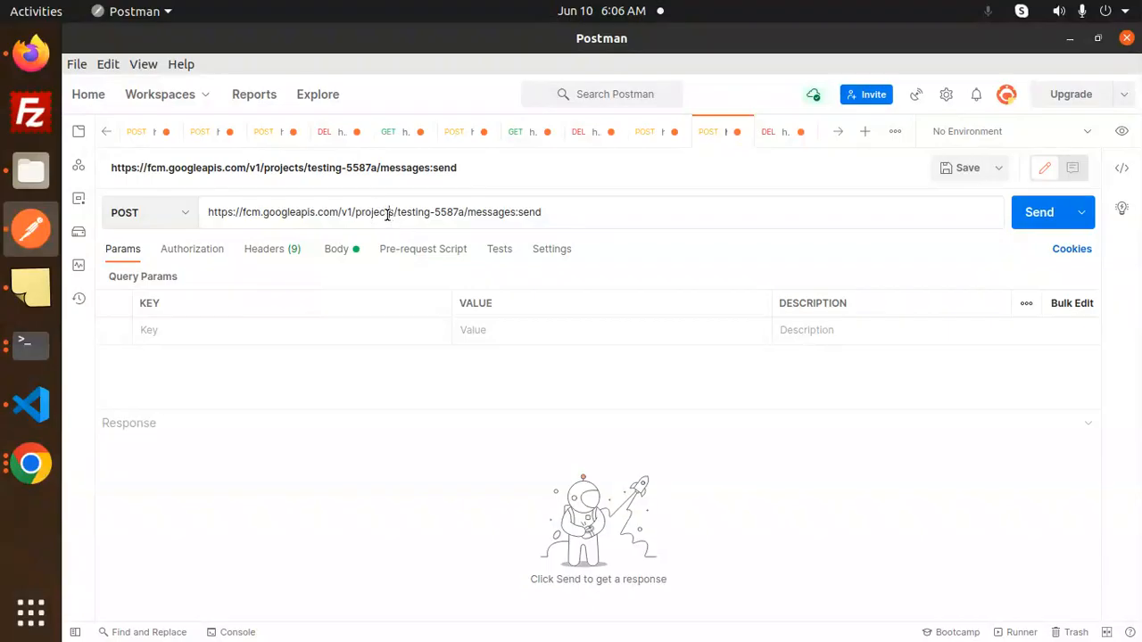
double_click(450, 213)
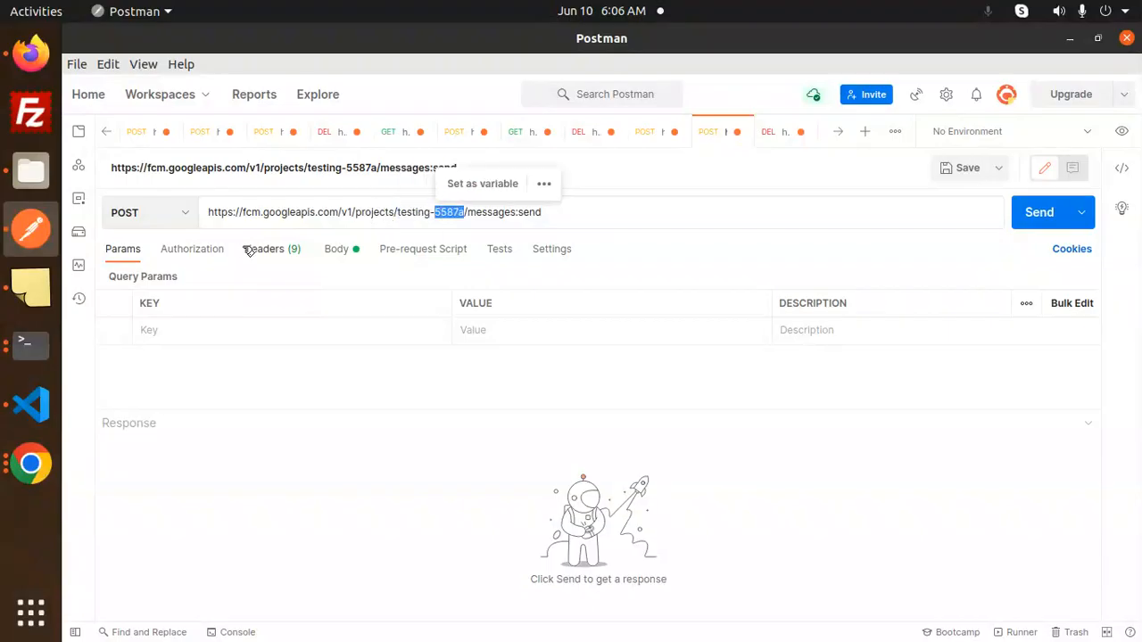
click(335, 248)
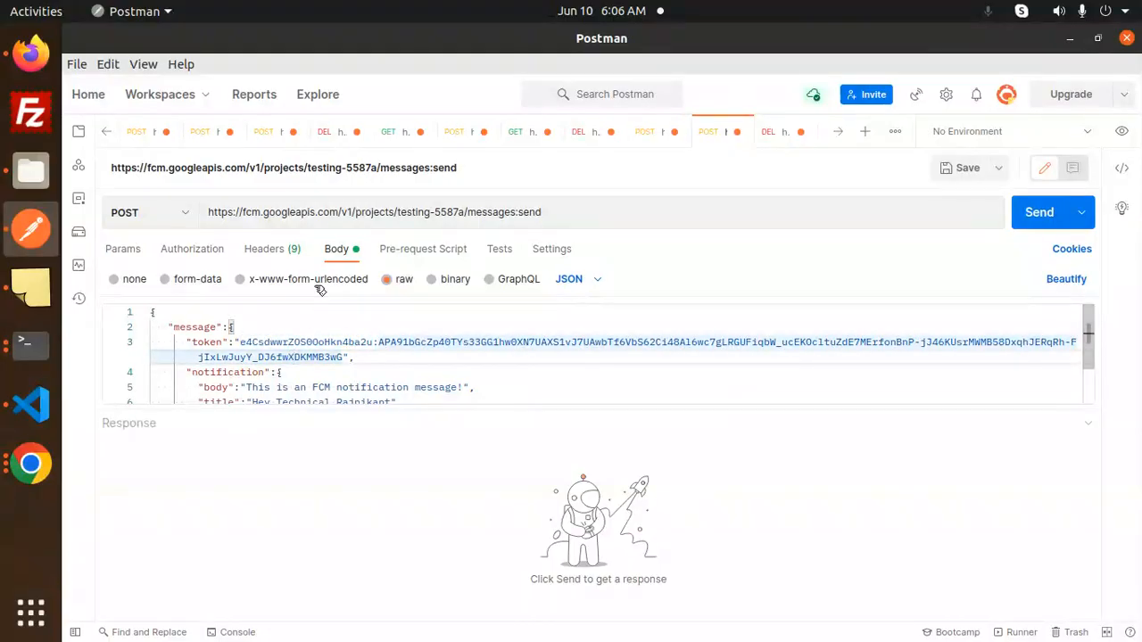
click(264, 250)
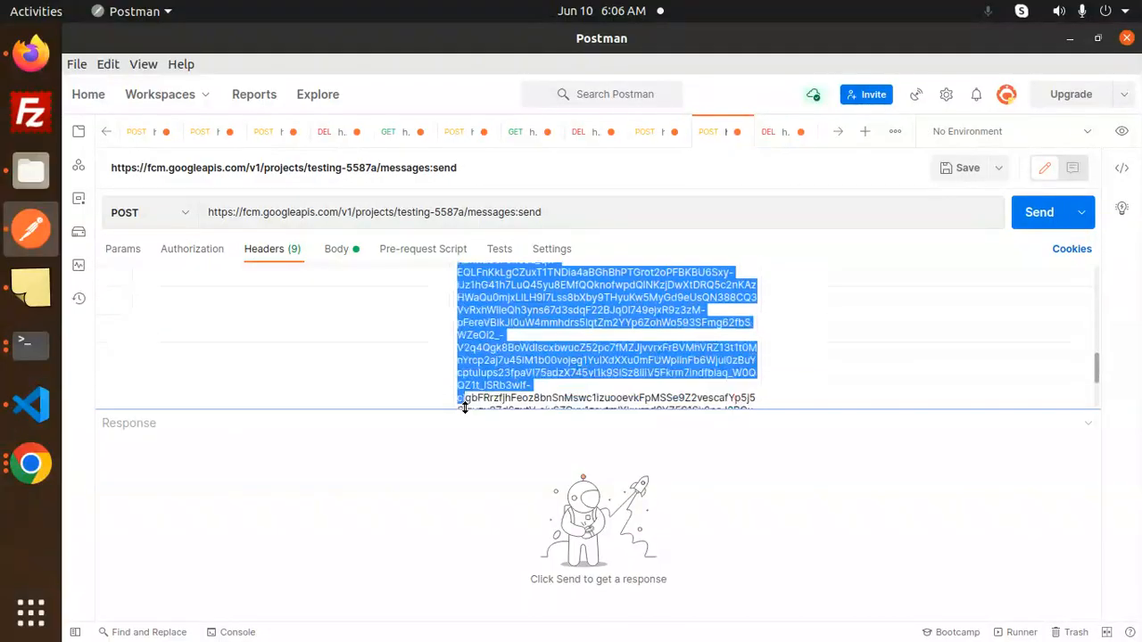
scroll(down, 3)
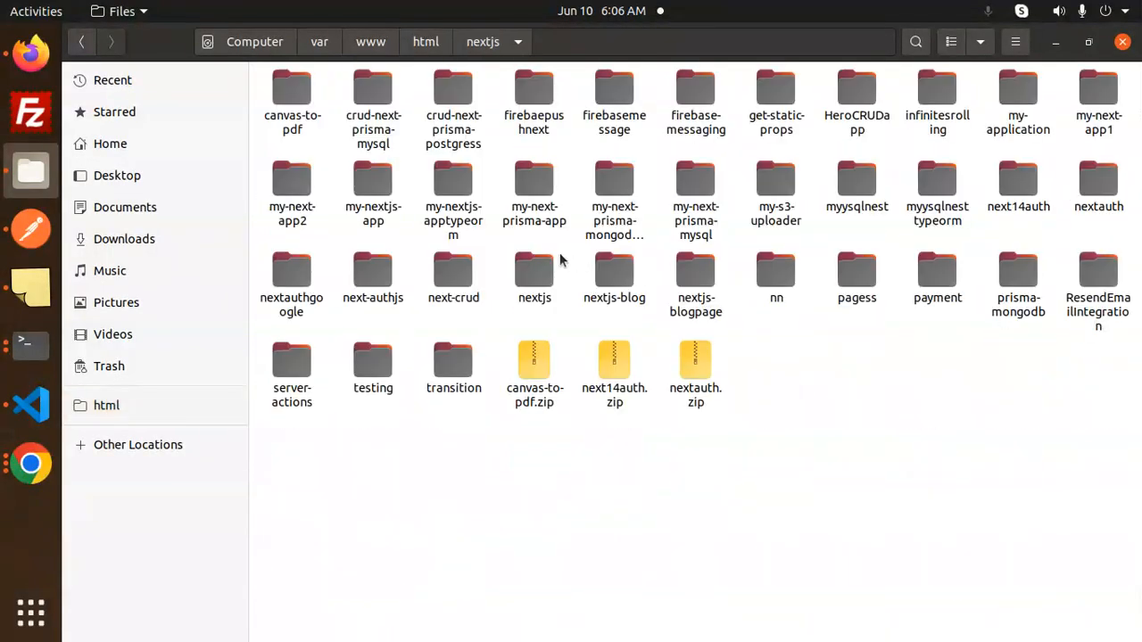
- Open the firebaepushnext folder and launch a terminal inside it
click(533, 99)
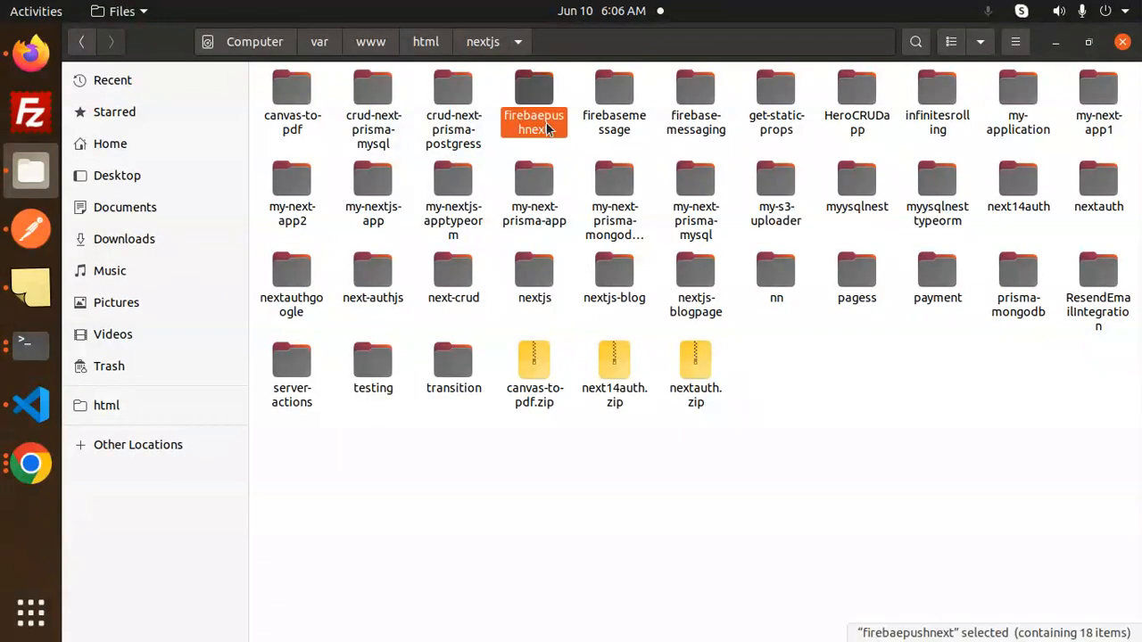
double_click(534, 98)
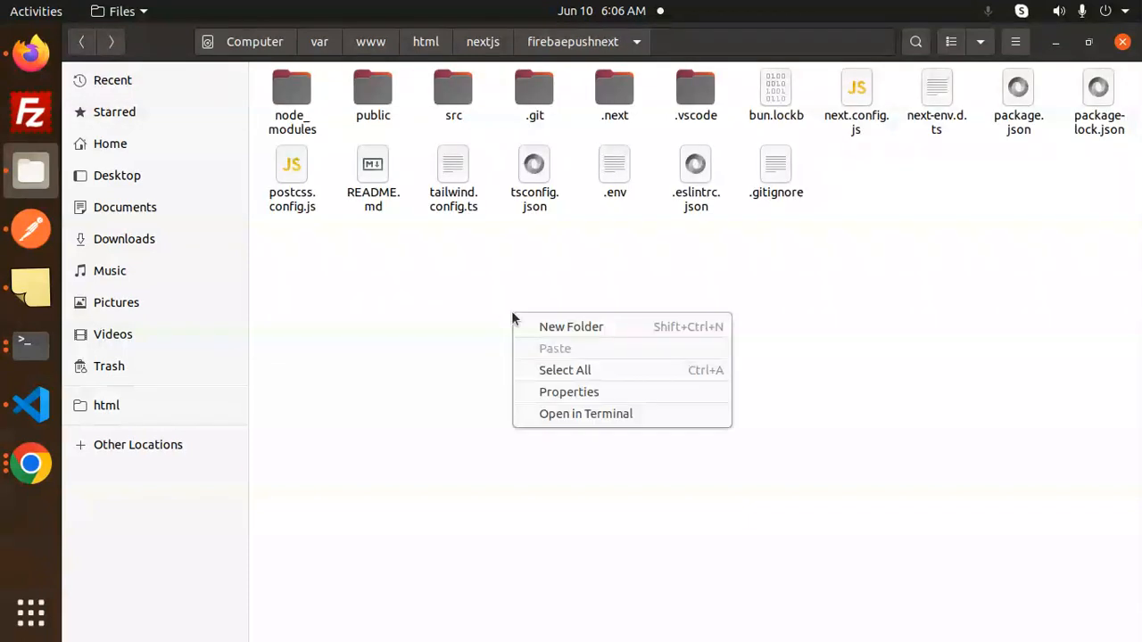
click(585, 414)
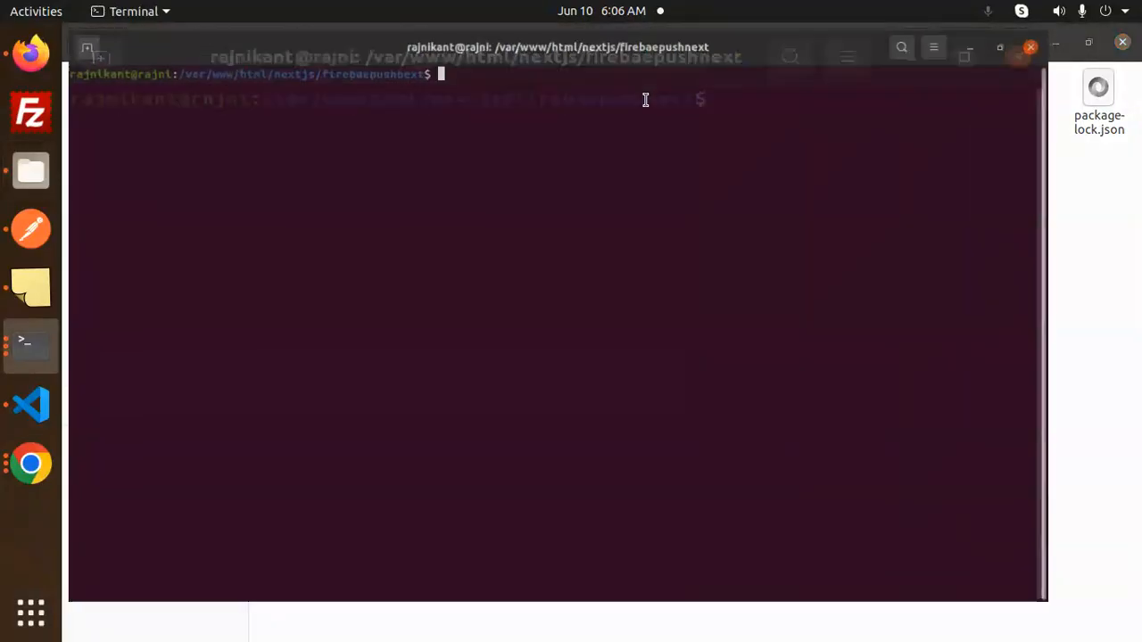
- Run nvm use node 20 and npm run dev to serve the app on localhost:3000, then switch to Chrome
text(nvm use node 20)
text(npm run dev)
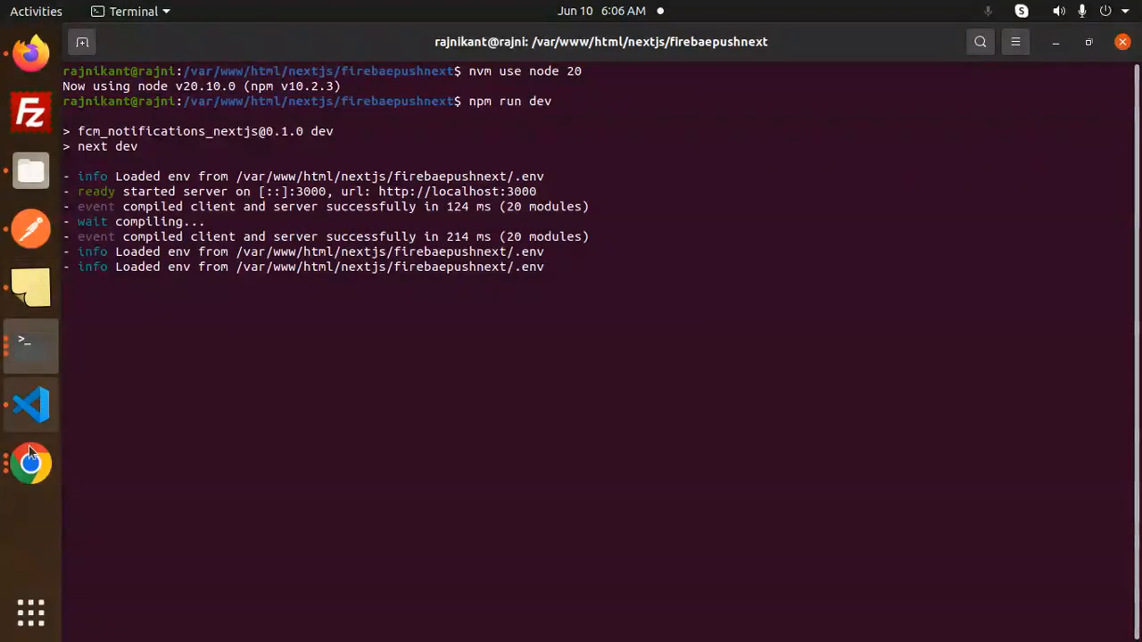
click(30, 464)
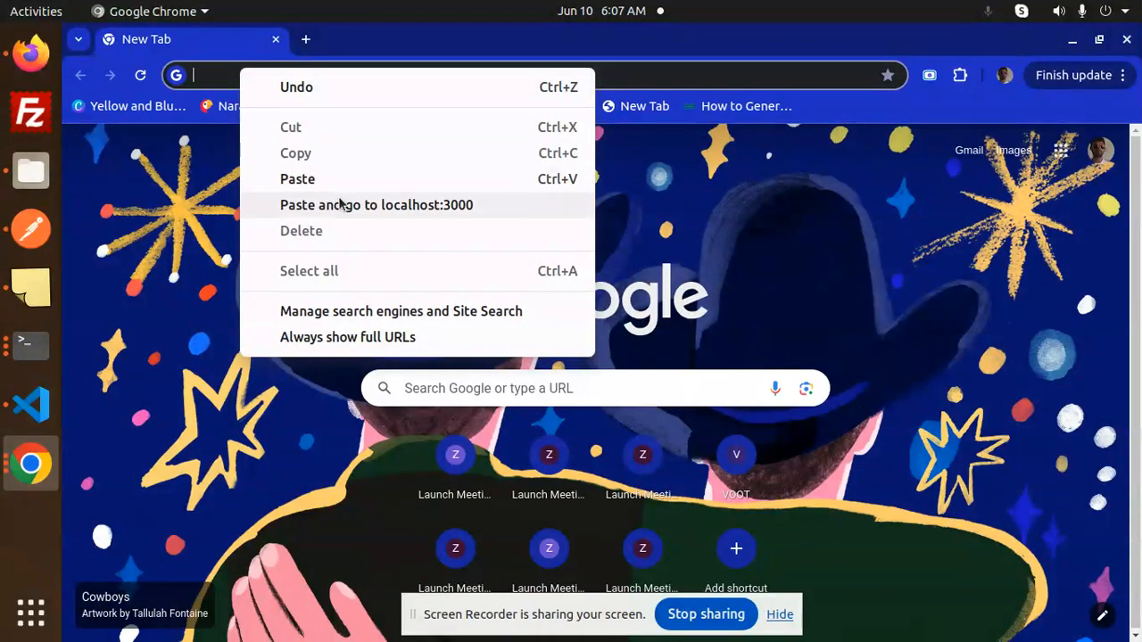
- Load localhost:3000 and select the FCM device token shown on the page
click(374, 204)
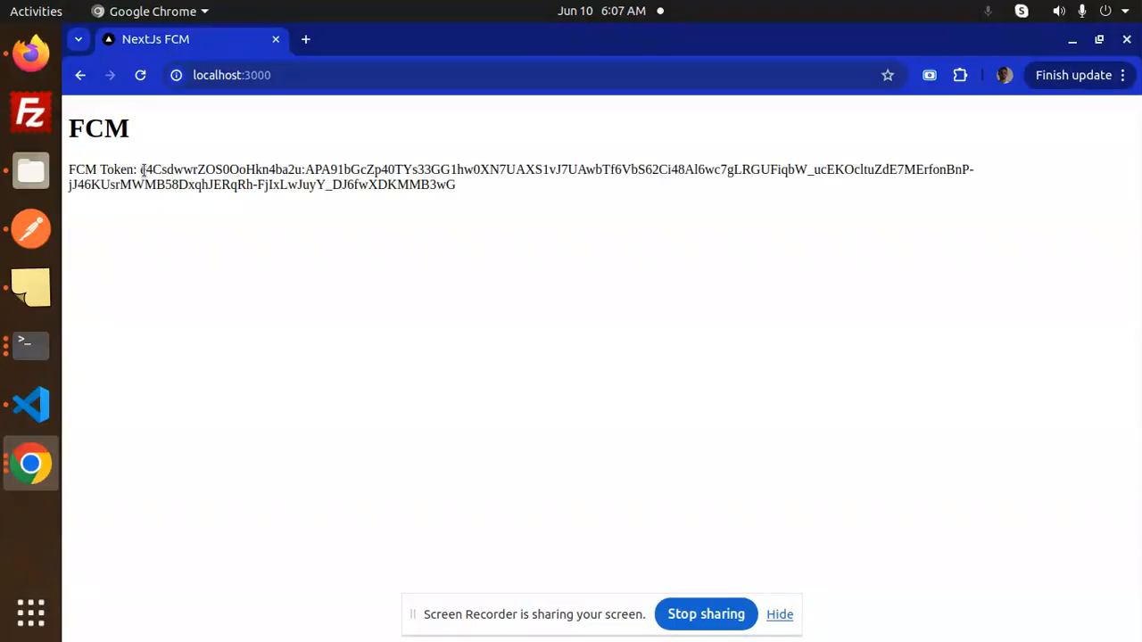
drag(140, 170, 455, 184)
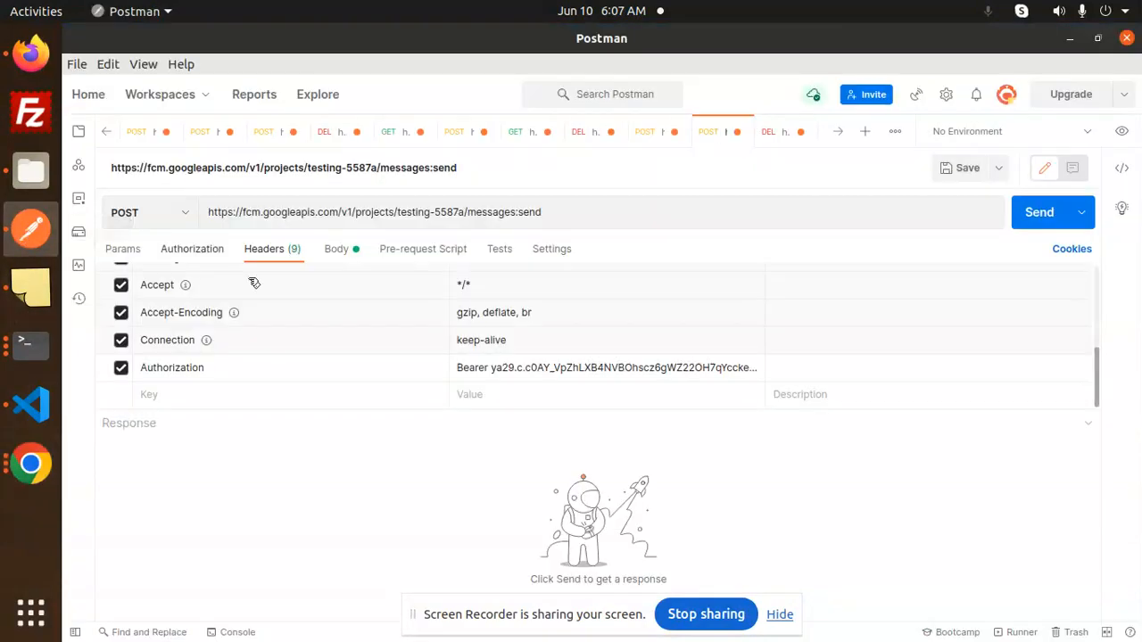
- Check the body's token field and send the request, revealing the 'Hey Technical Rajnikant' notification with 200 OK
click(335, 248)
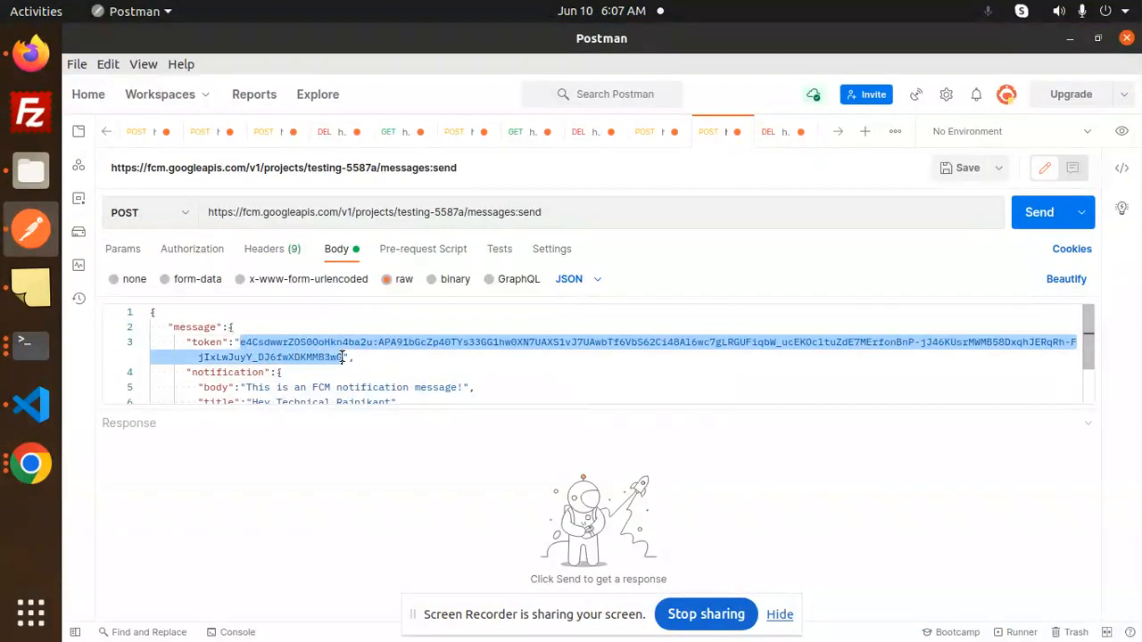
click(342, 357)
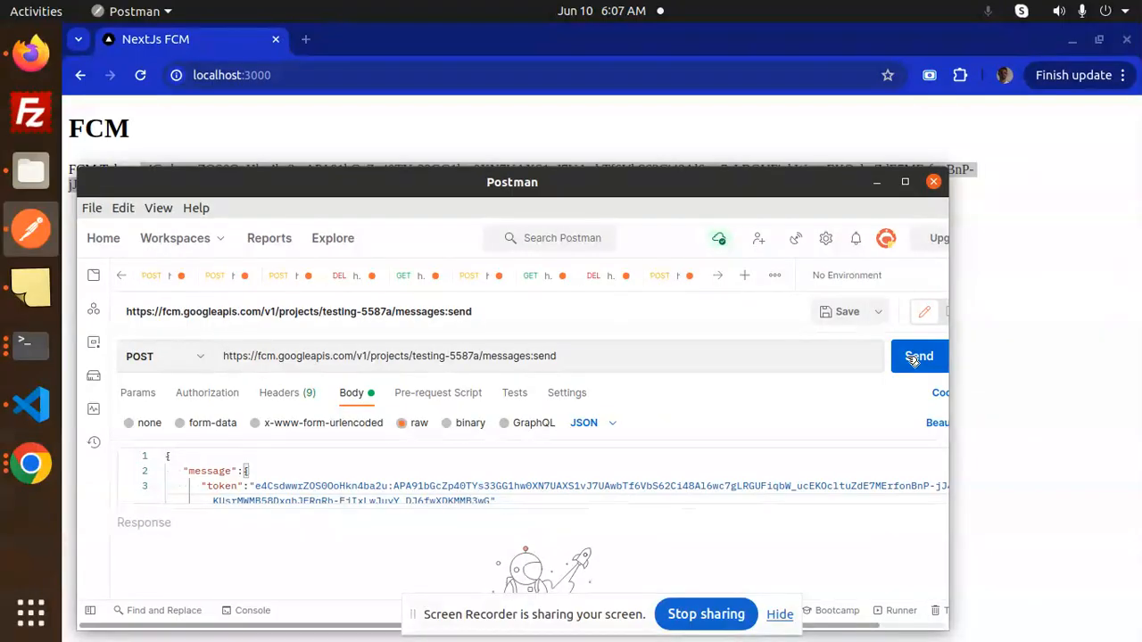
click(917, 357)
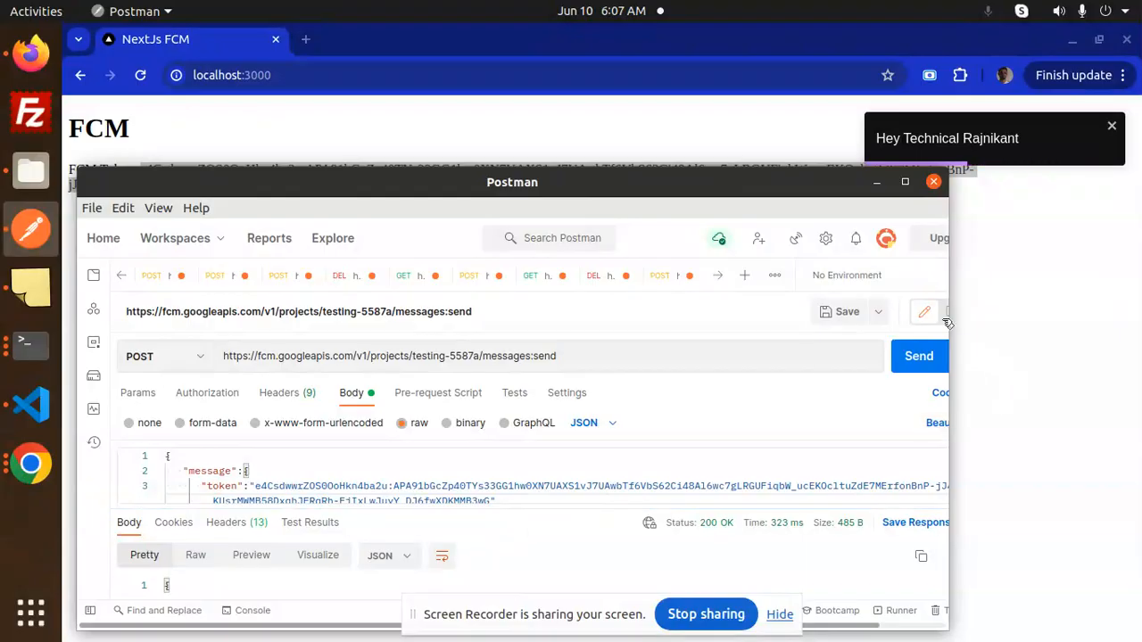
drag(512, 182, 532, 109)
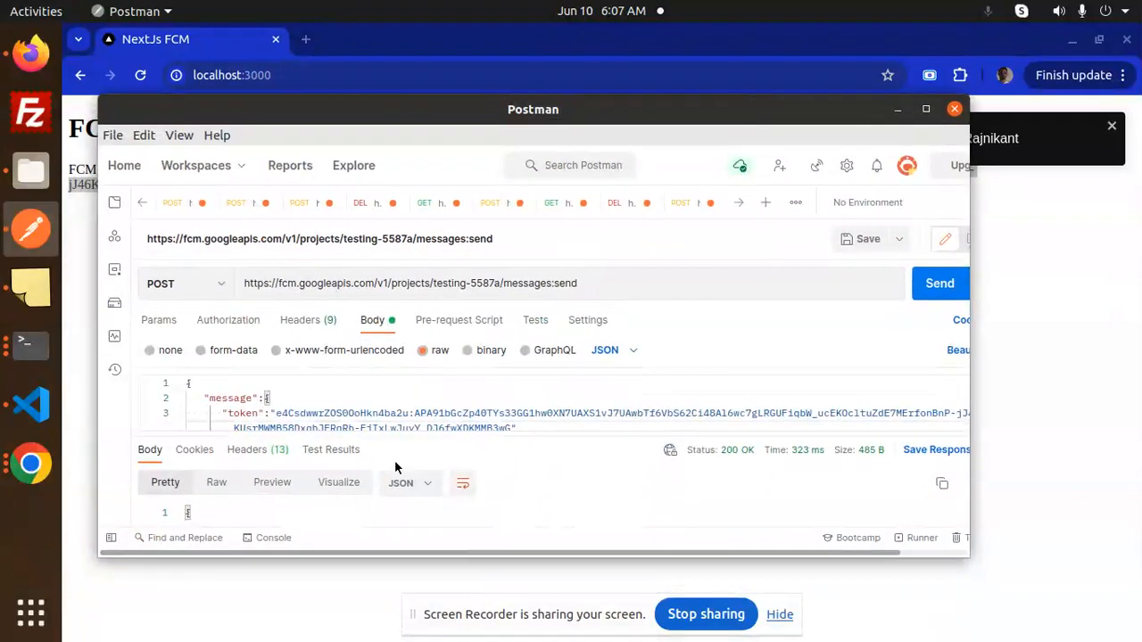